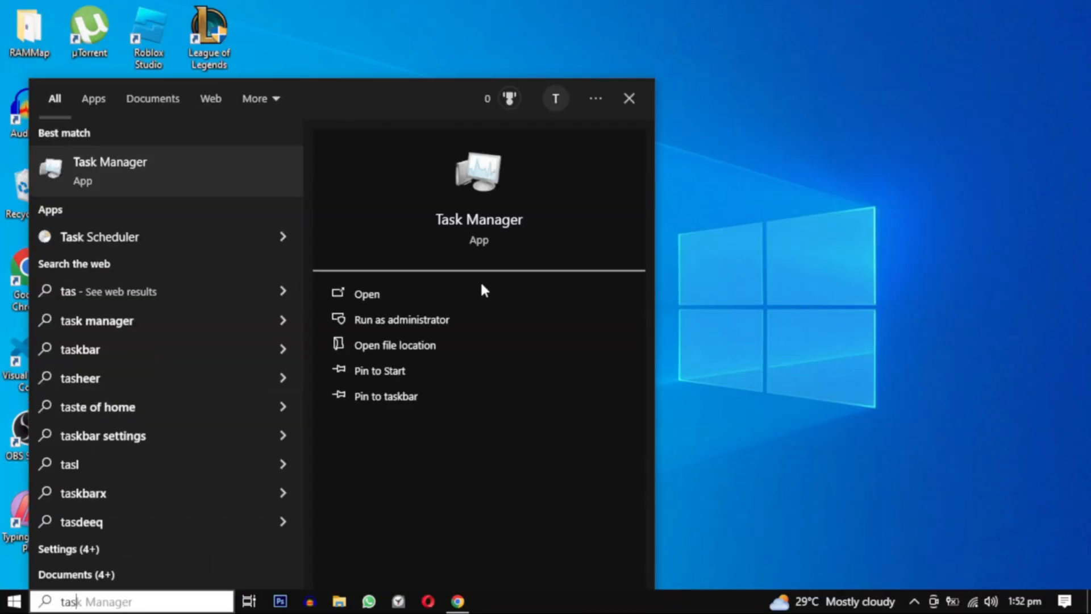
Step: Search Windows for 'device manager' so Device Manager appears as the best match
click(367, 294)
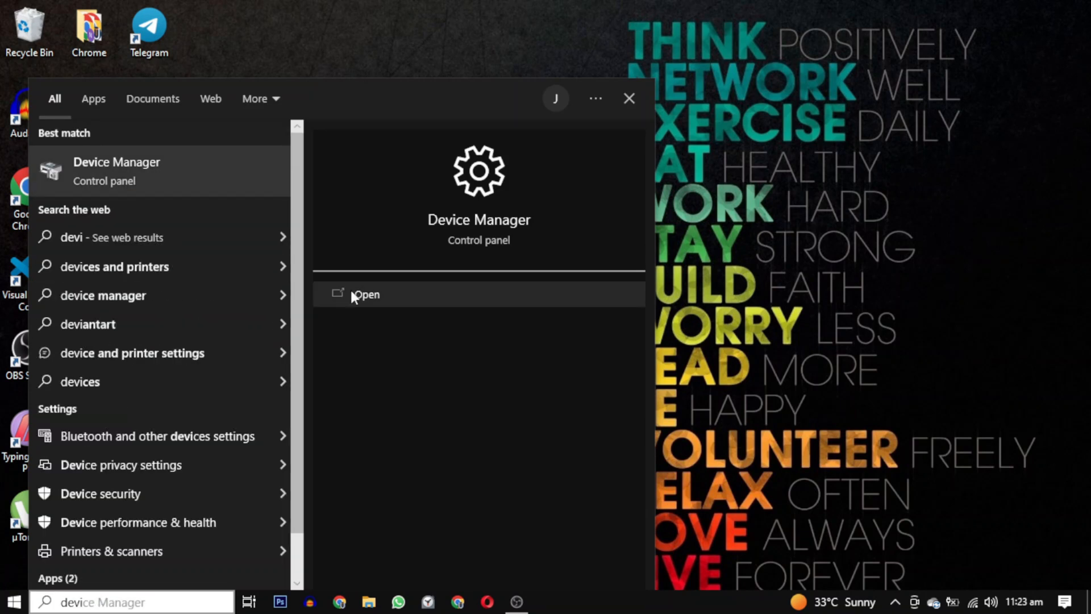
Step: Reinstall the Intel(R) HD Graphics Family driver from the compatible drivers on this computer
click(366, 294)
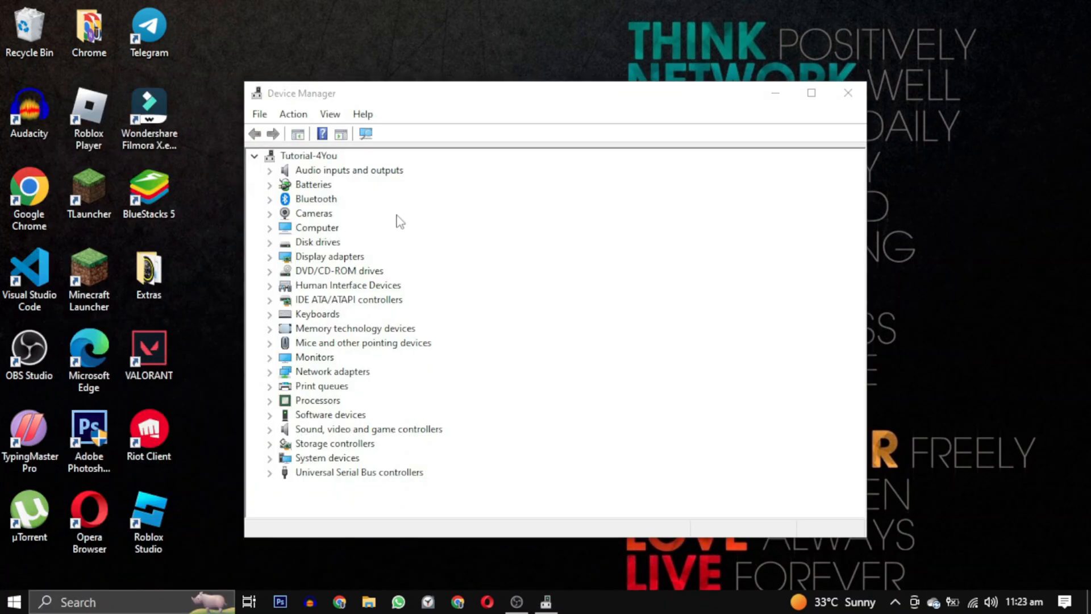
mouse_move(355, 276)
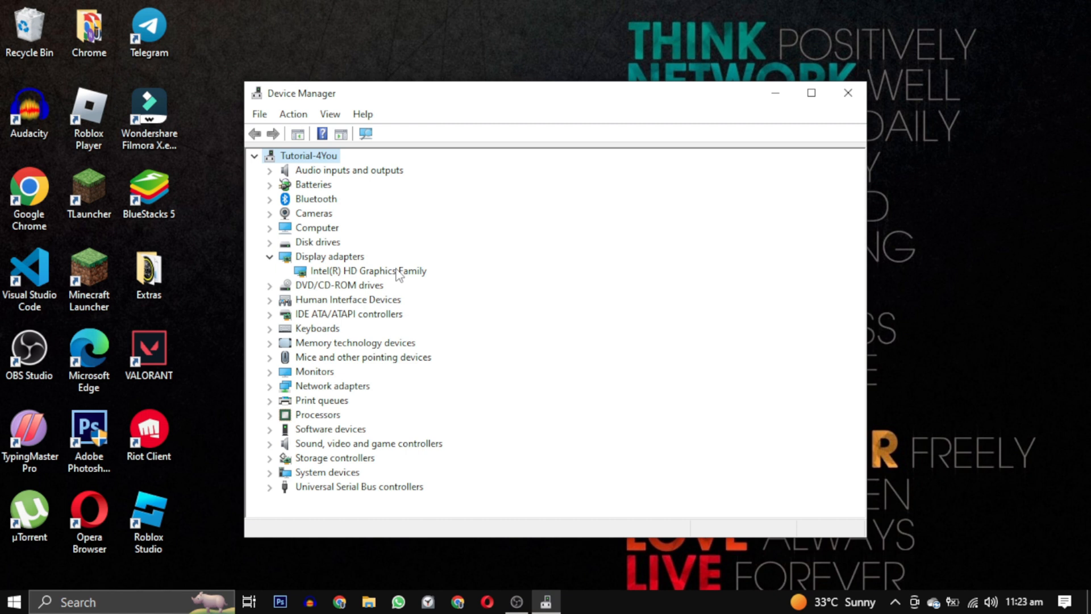
right_click(368, 271)
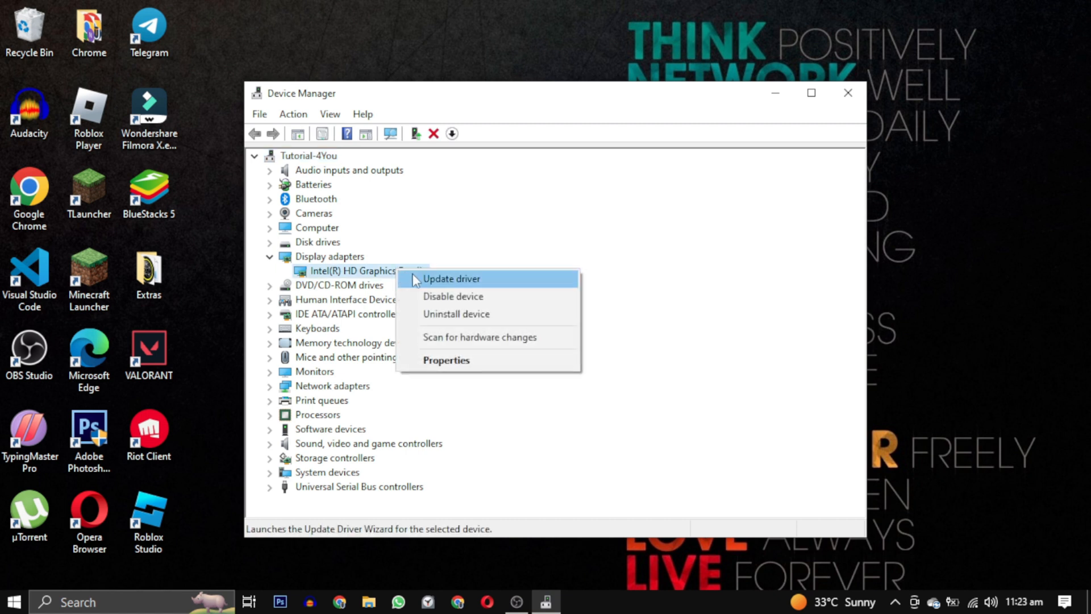
click(451, 278)
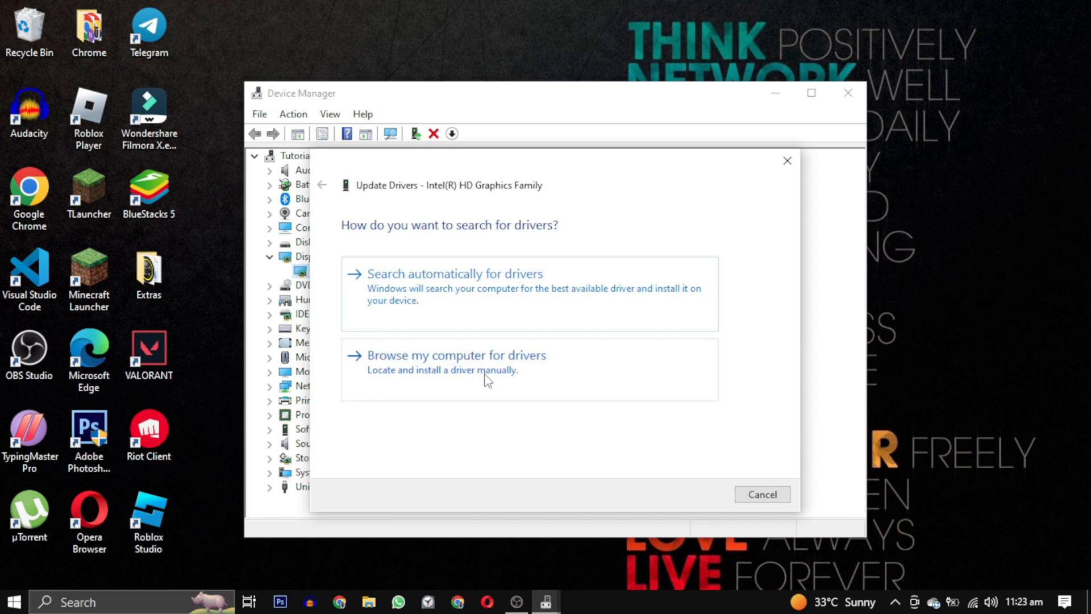
click(456, 355)
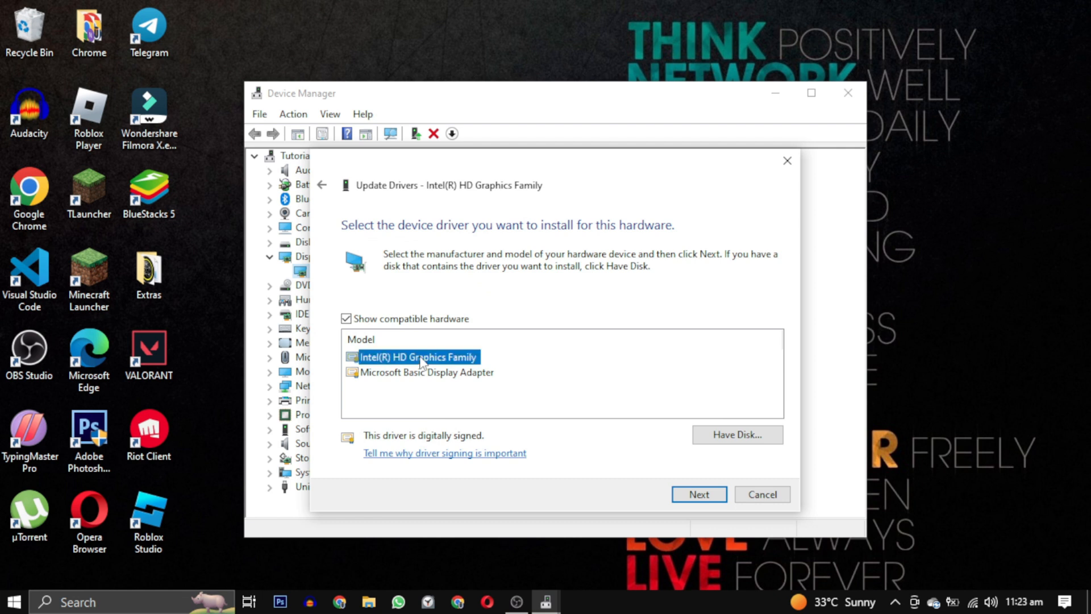
click(698, 494)
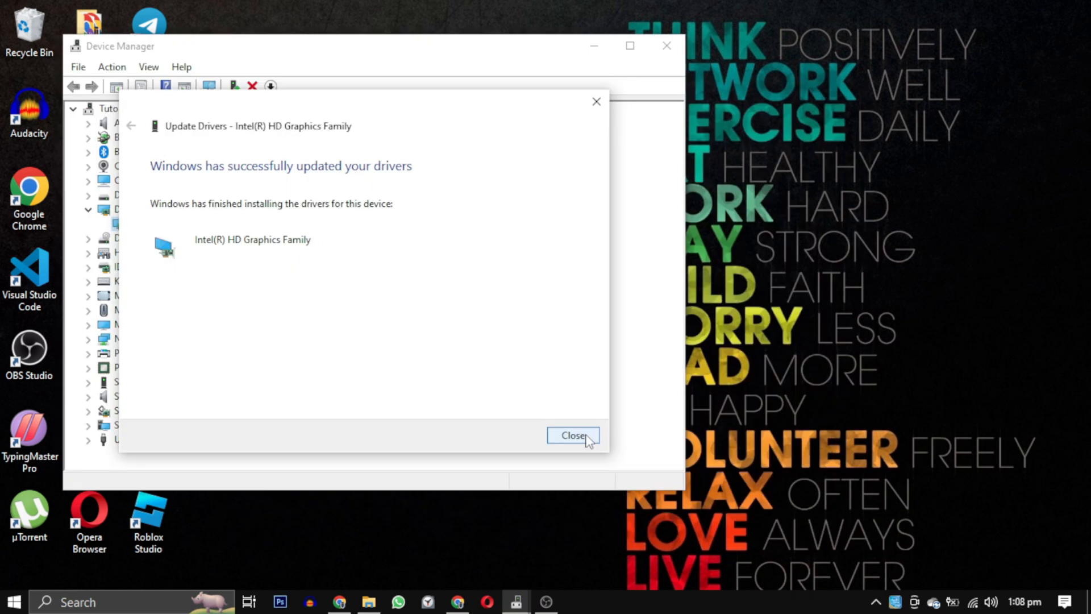
Step: Dismiss the driver success message and open Roblox Player's version-397c0ba97b9a44fd folder, selecting its path
click(572, 434)
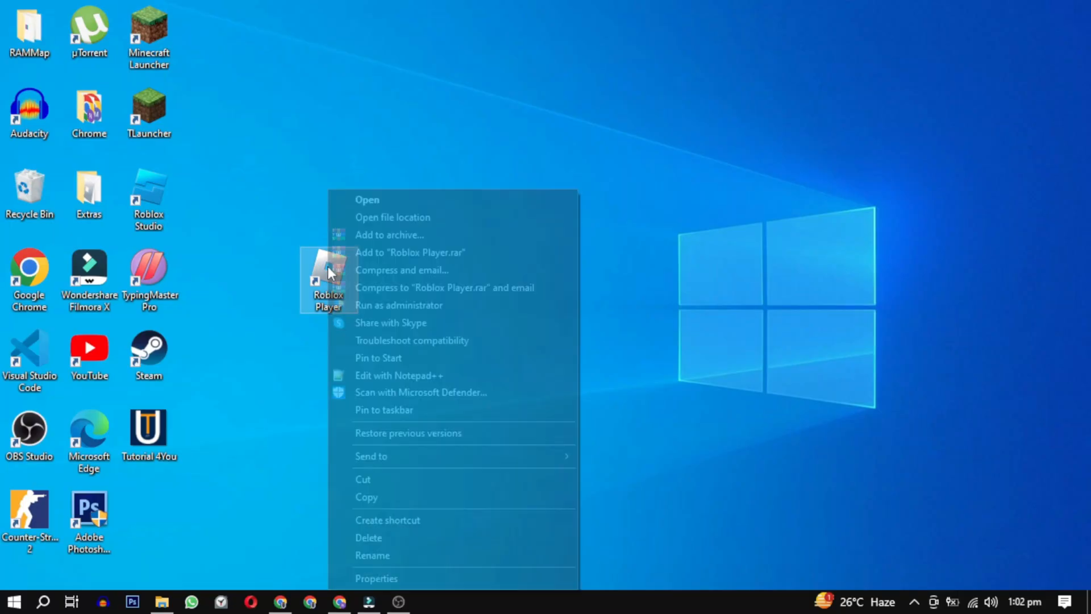
click(392, 217)
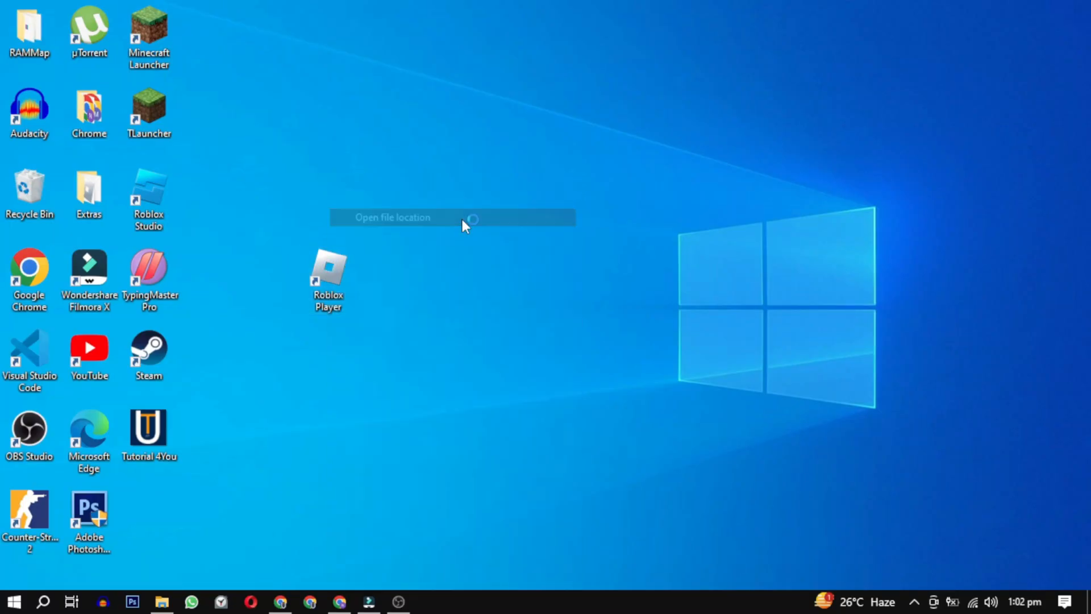
click(392, 217)
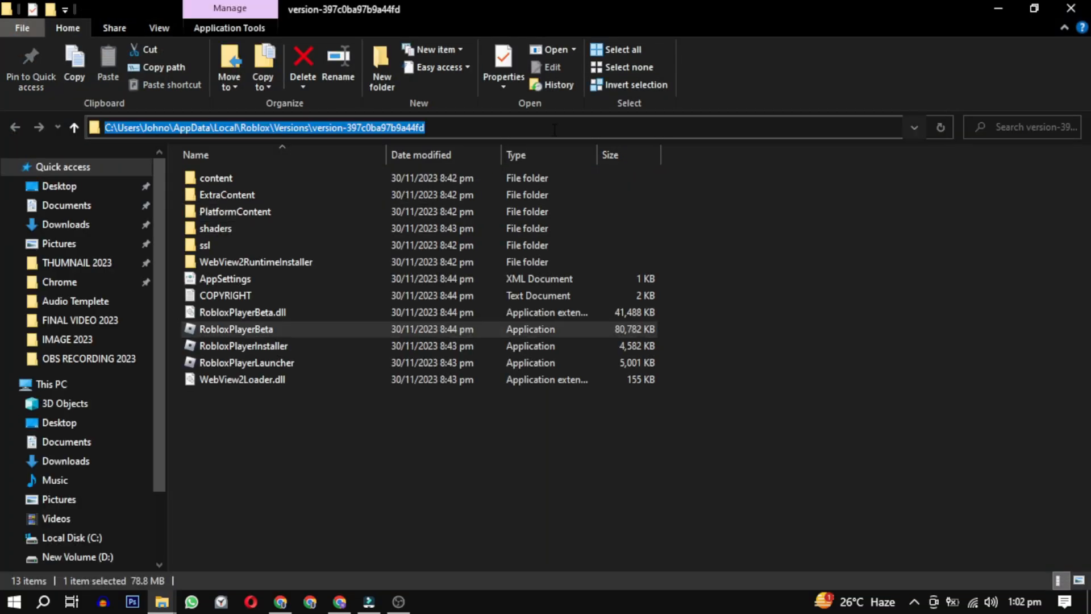
click(14, 601)
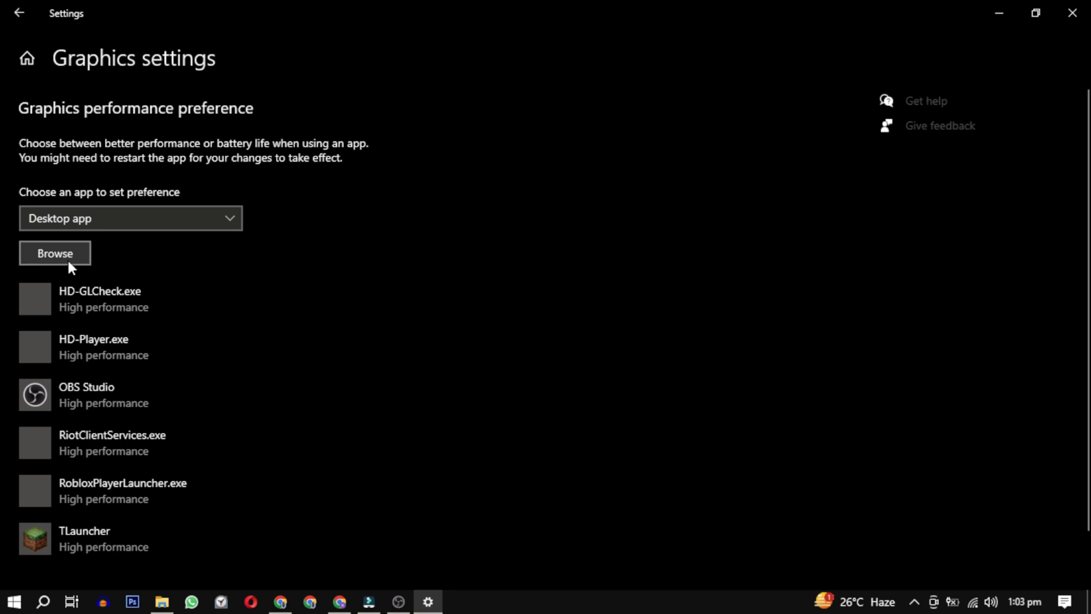
Step: Browse to the Roblox version folder and add RobloxPlayerLauncher to Graphics settings
click(55, 253)
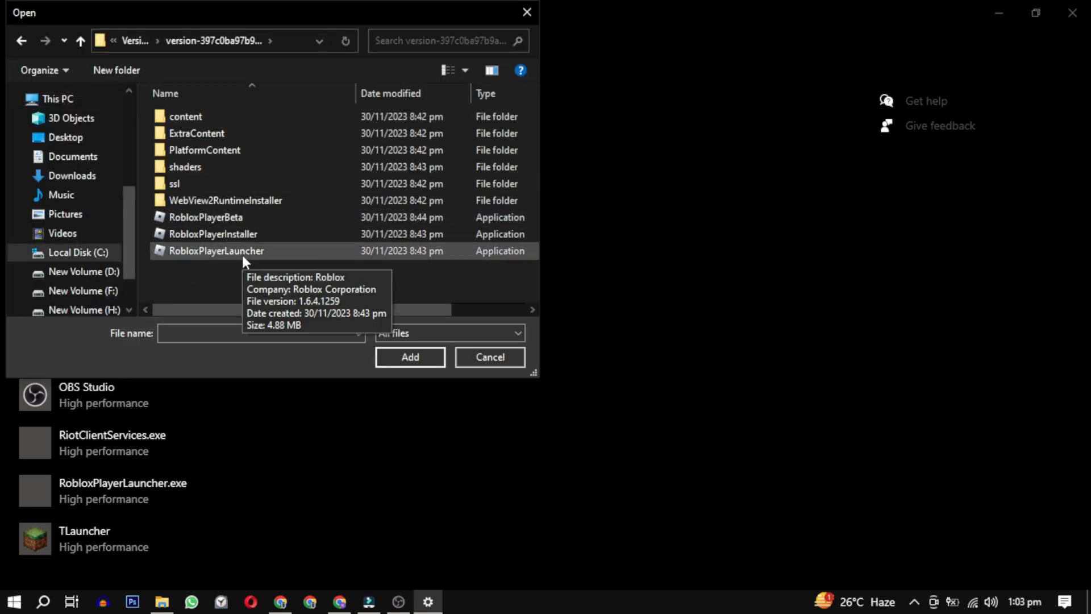
click(410, 356)
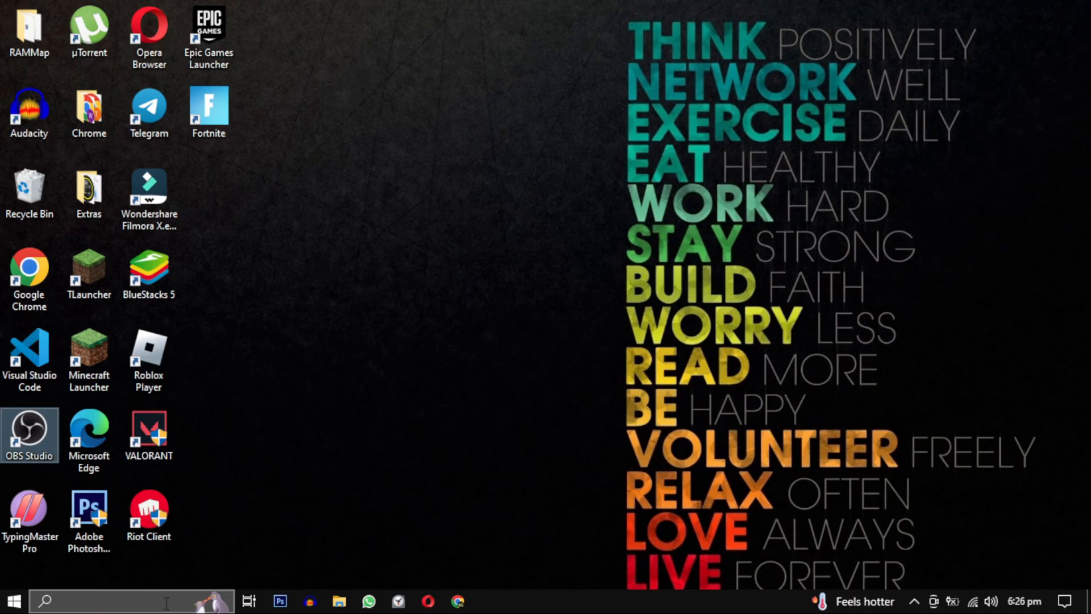
Step: Search 'roblox' and open Roblox Player's shortcut location in Start Menu Programs
text(roblox)
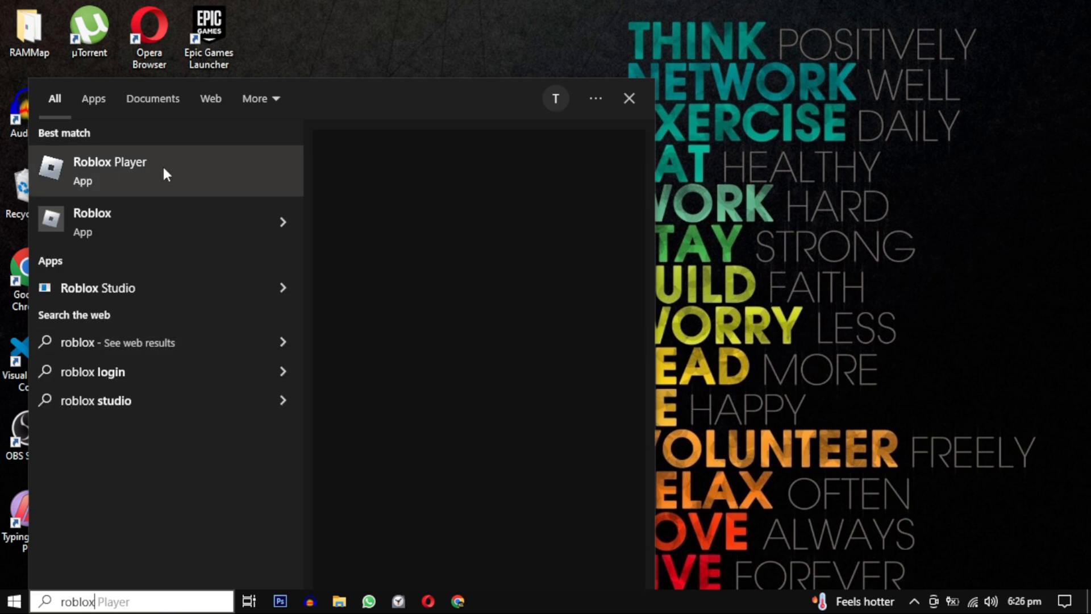
mouse_move(189, 172)
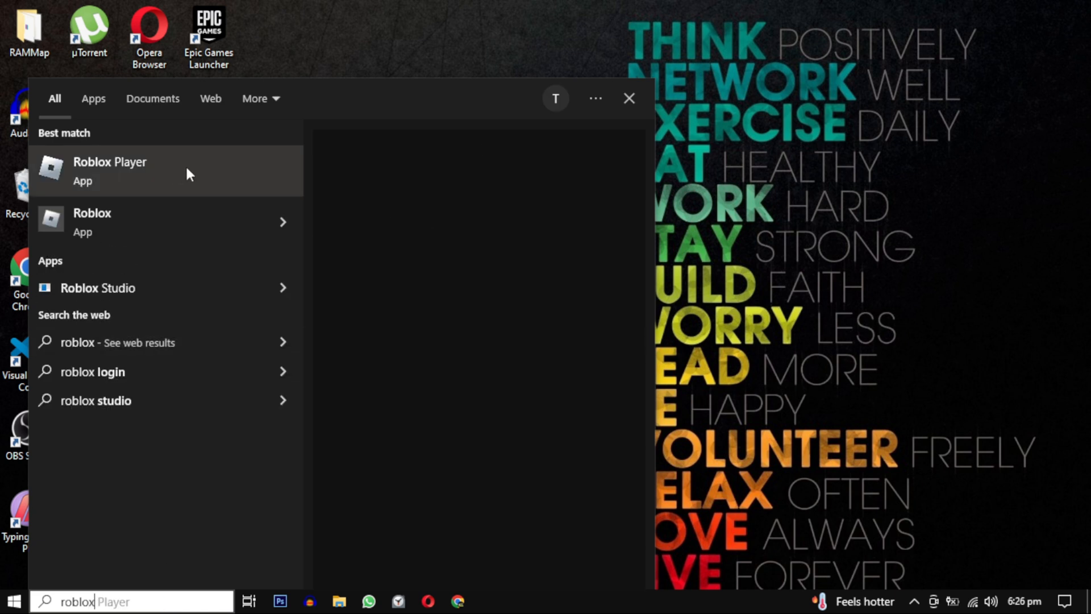
right_click(110, 171)
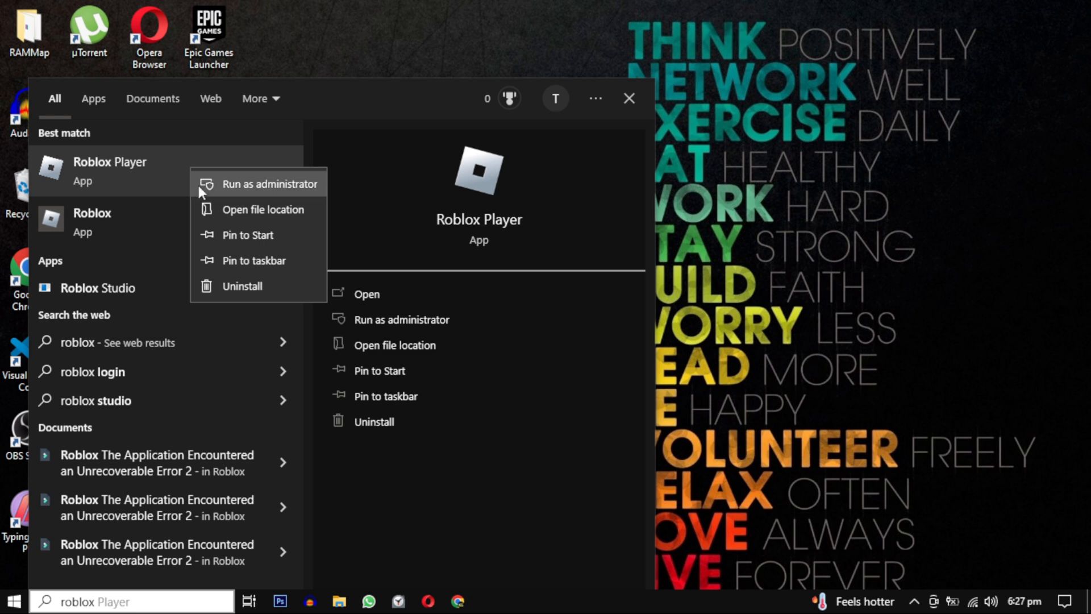
mouse_move(234, 210)
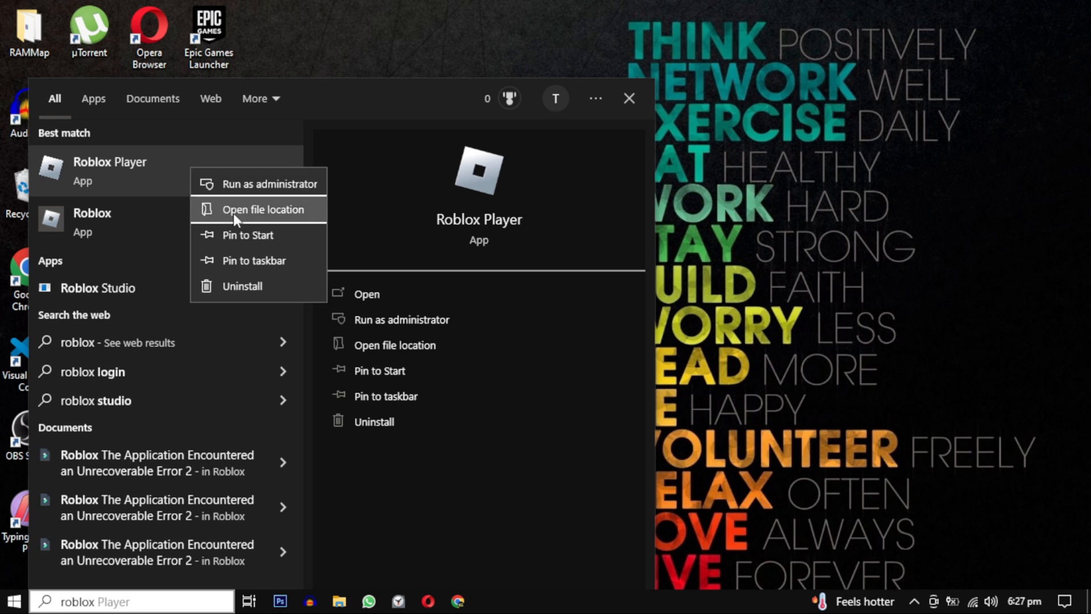
click(263, 208)
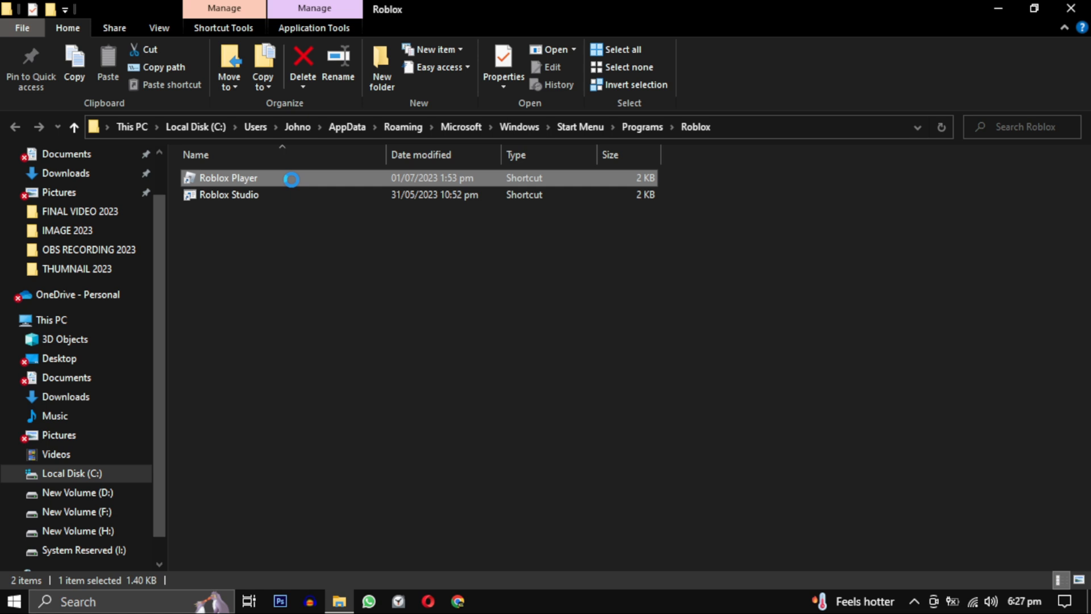
Step: Set the Roblox Player shortcut to Windows 7 compatibility mode and run as administrator
right_click(226, 178)
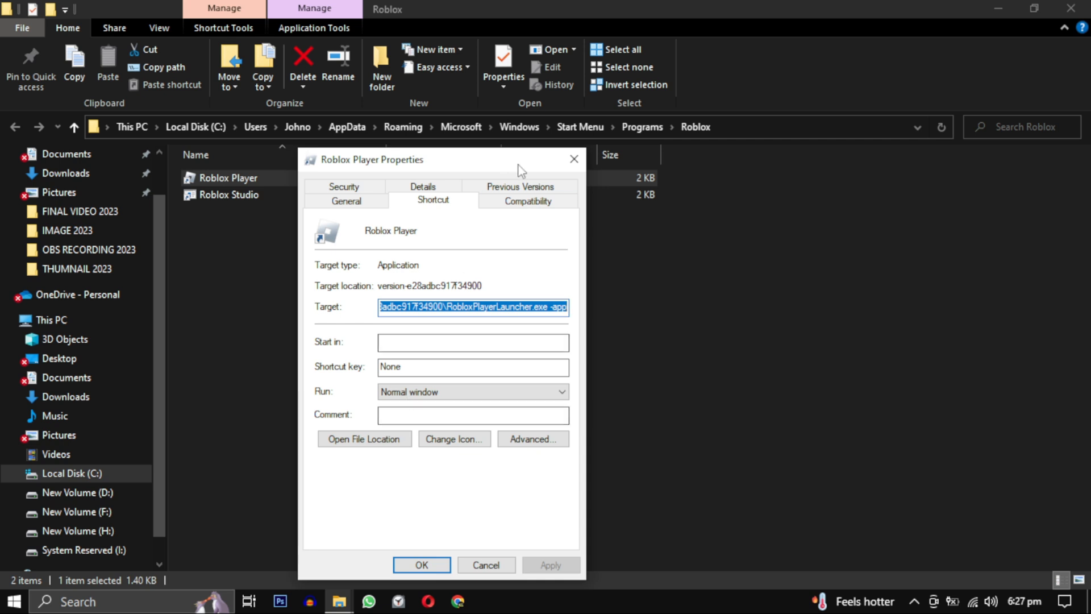
click(528, 201)
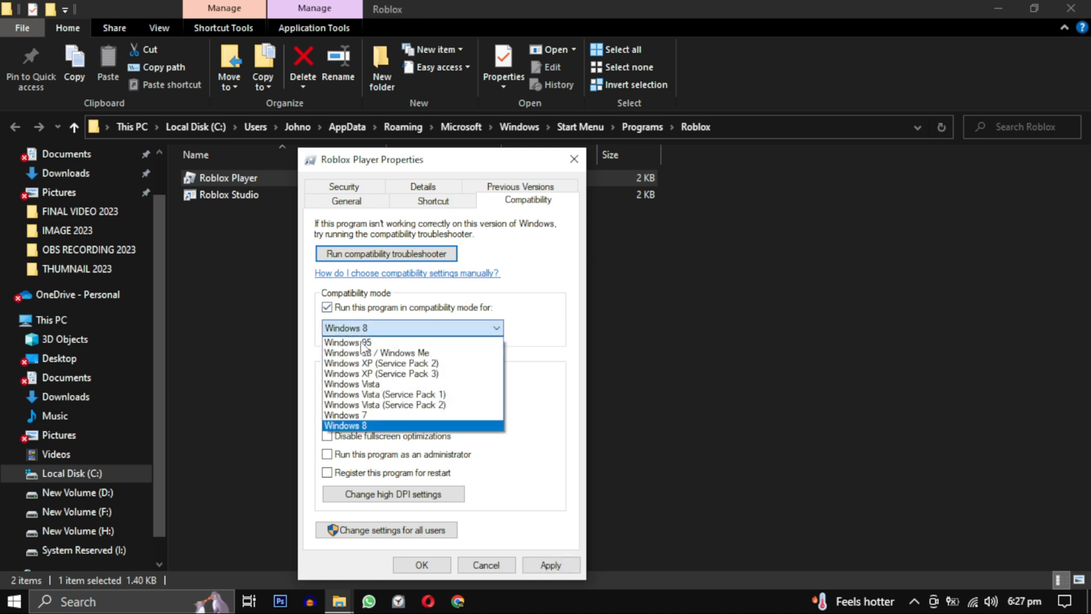
mouse_move(354, 415)
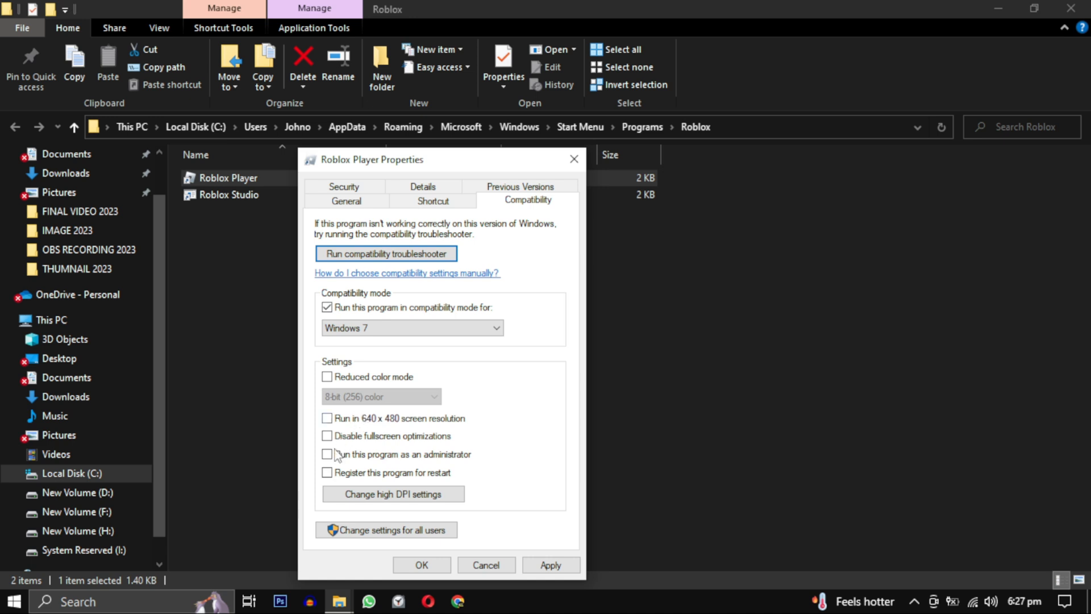
click(328, 453)
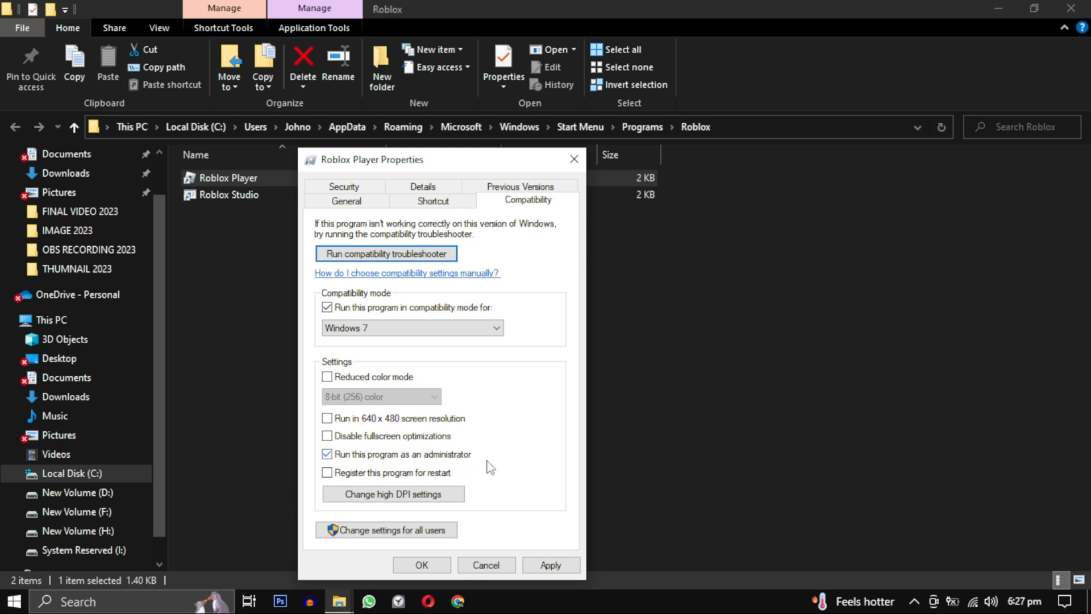
click(550, 564)
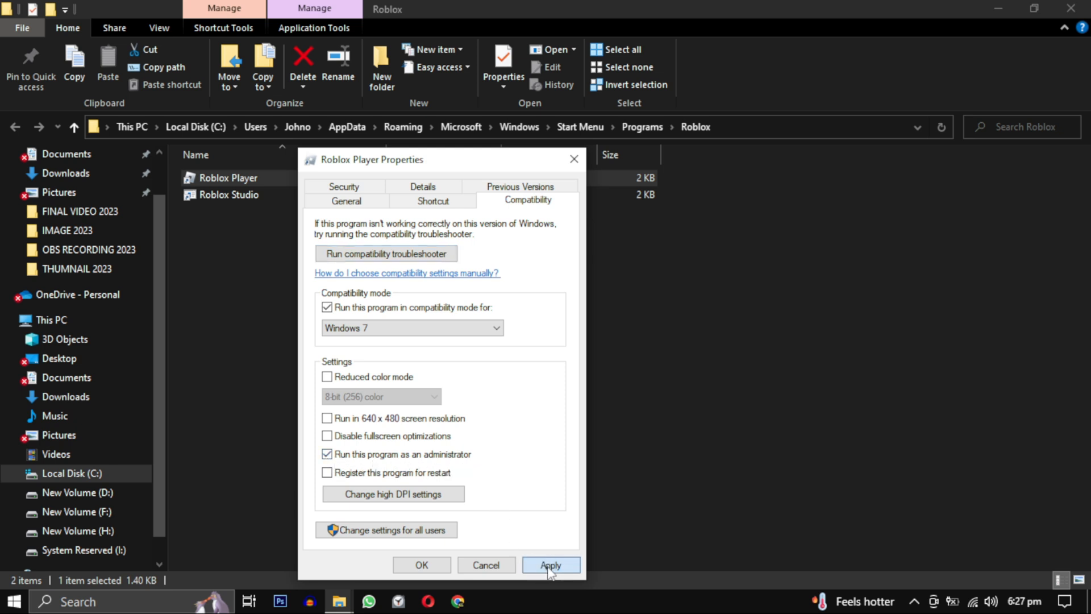
click(549, 564)
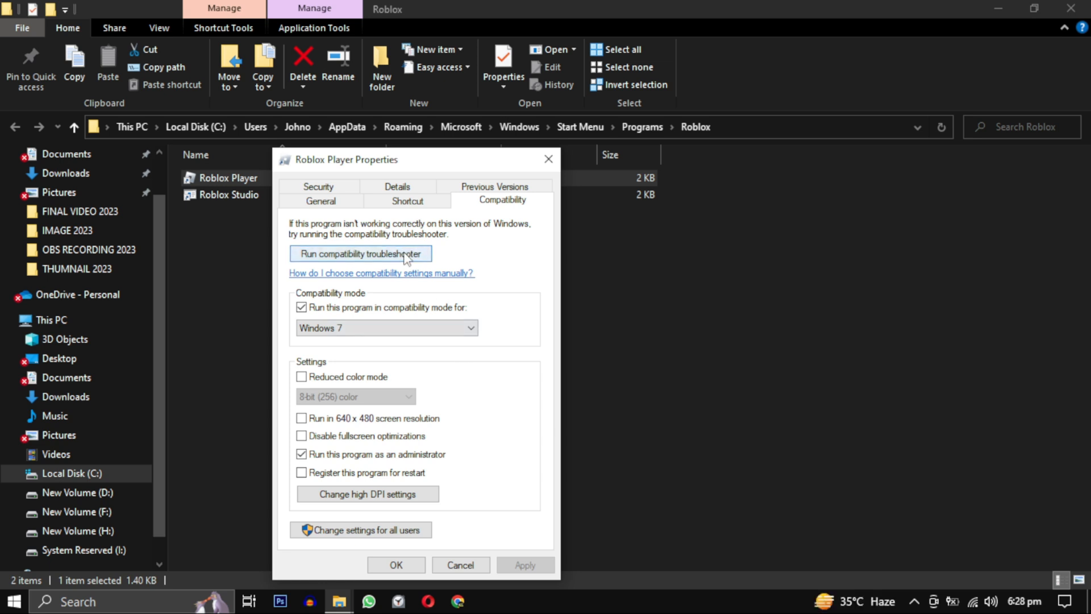
Step: Test Roblox with the troubleshooter's recommended Windows 8 settings and save them
click(361, 253)
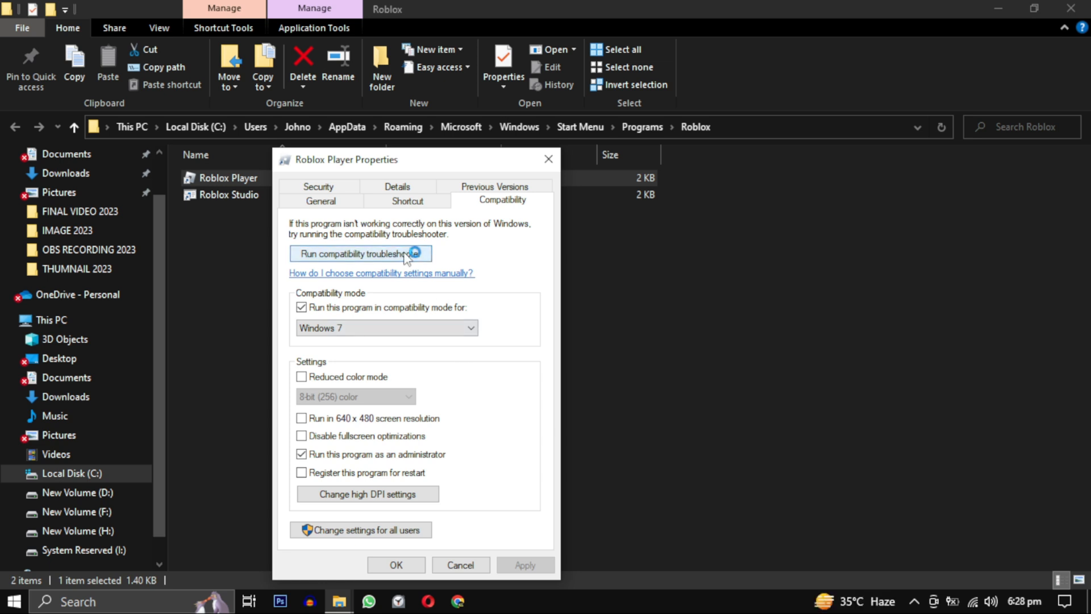
click(360, 253)
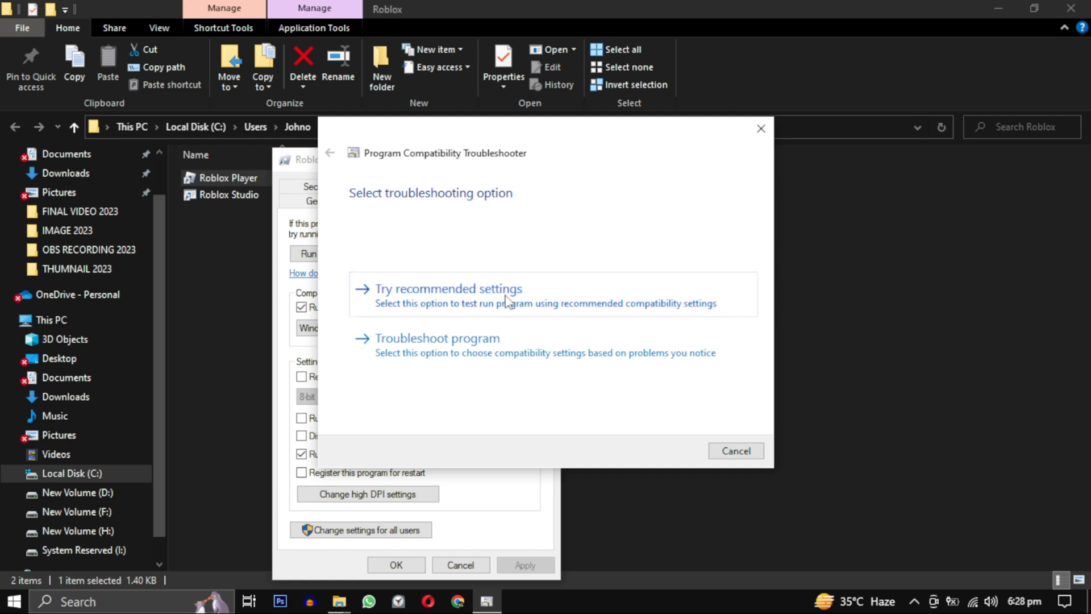
click(448, 288)
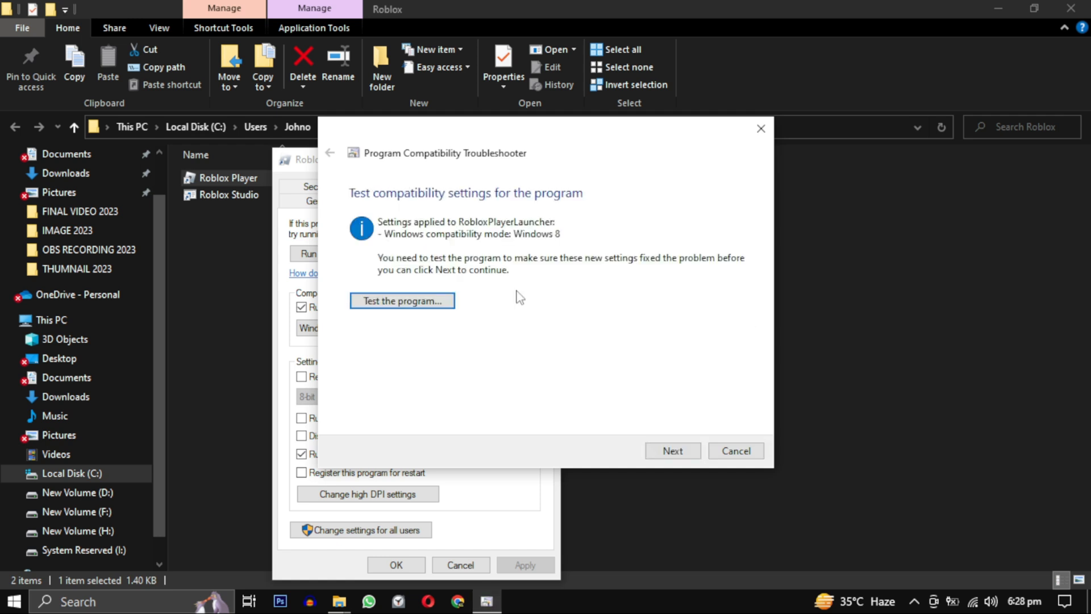
click(402, 301)
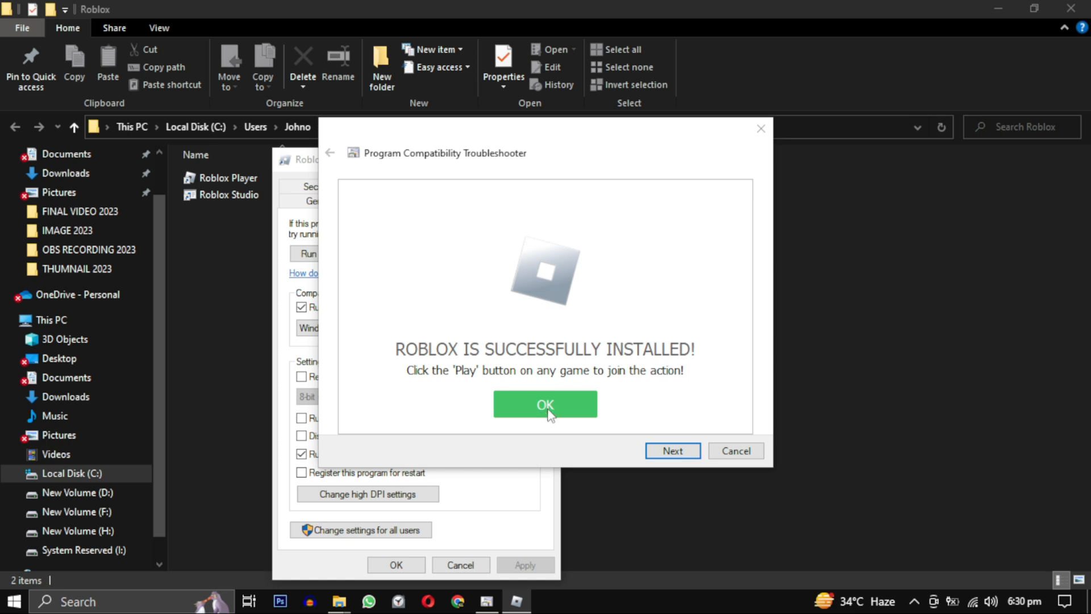
click(545, 403)
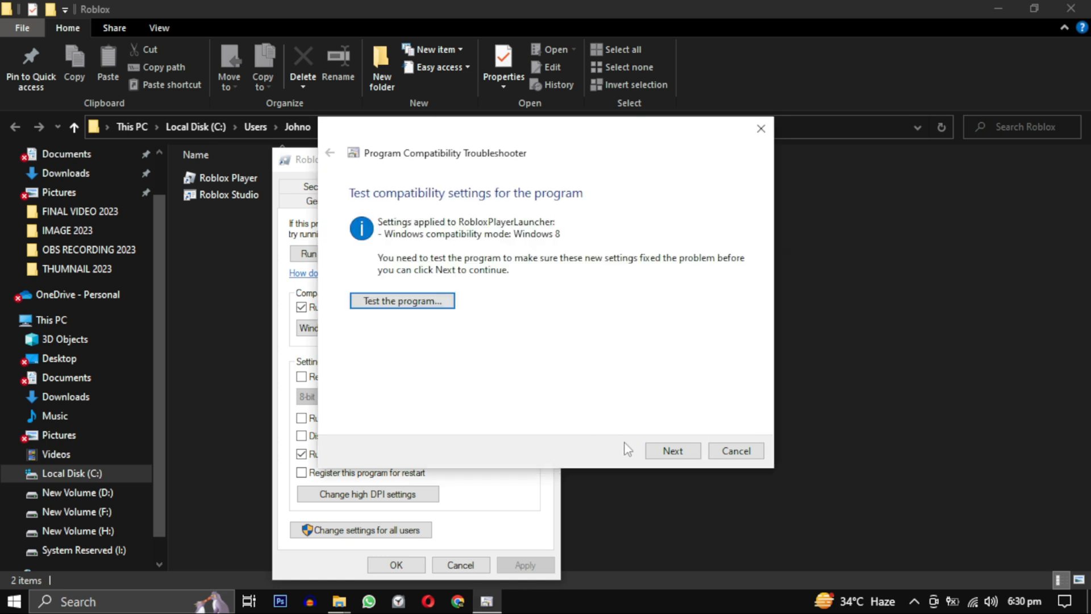
click(671, 451)
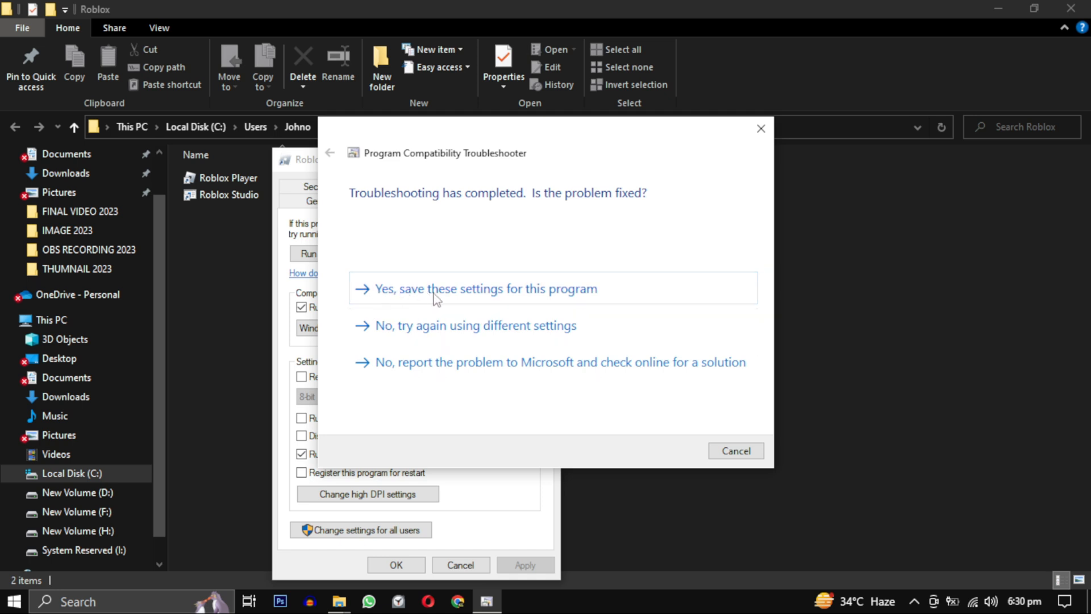
click(480, 288)
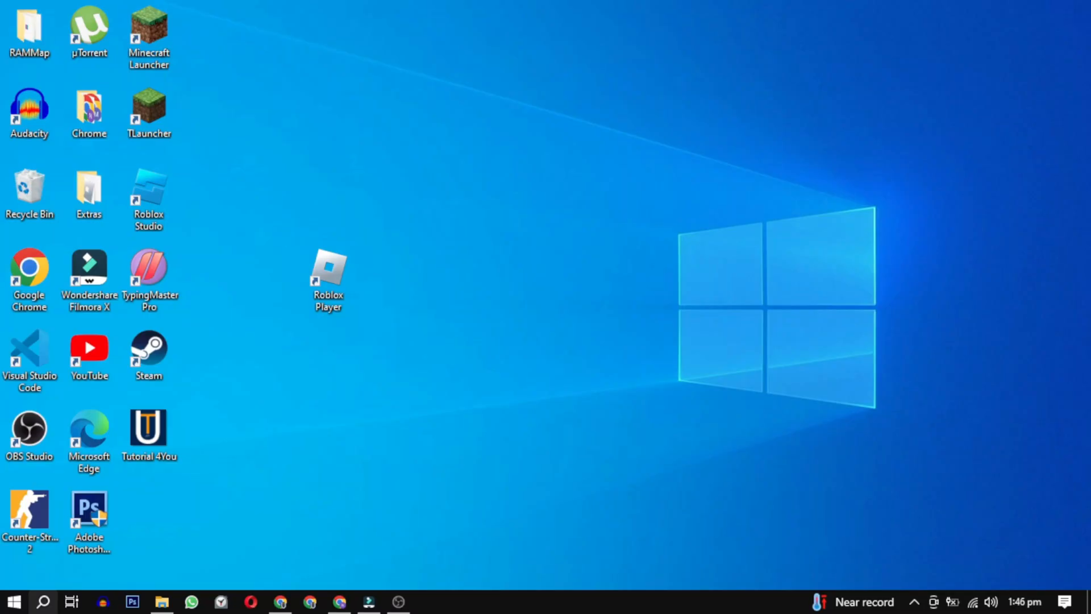
text(%localappdata%)
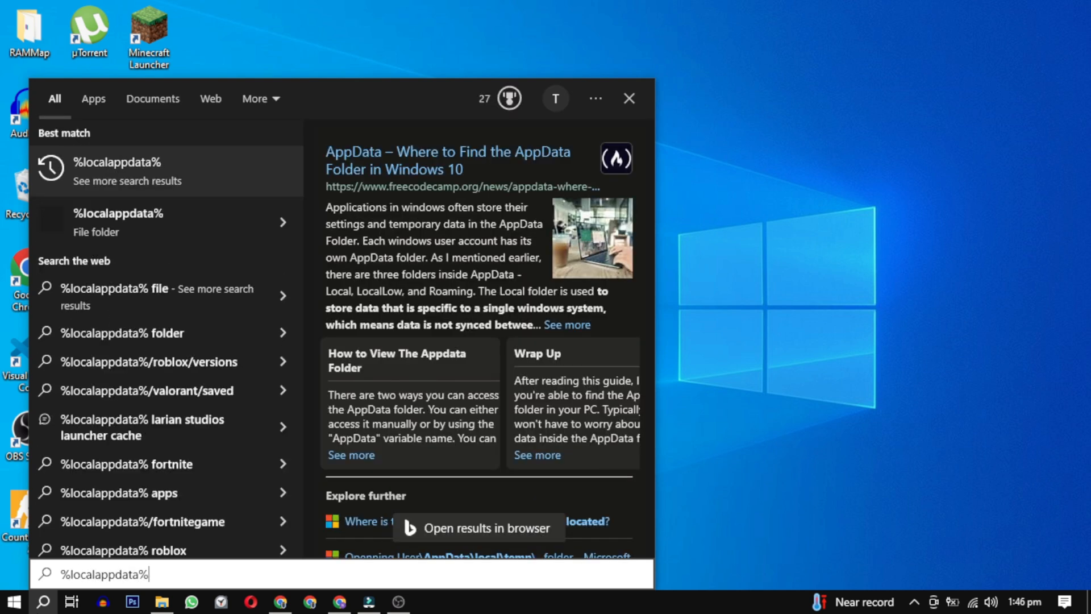
Step: Delete all 284 items in %localappdata% Temp, skipping every file still in use
key(Enter)
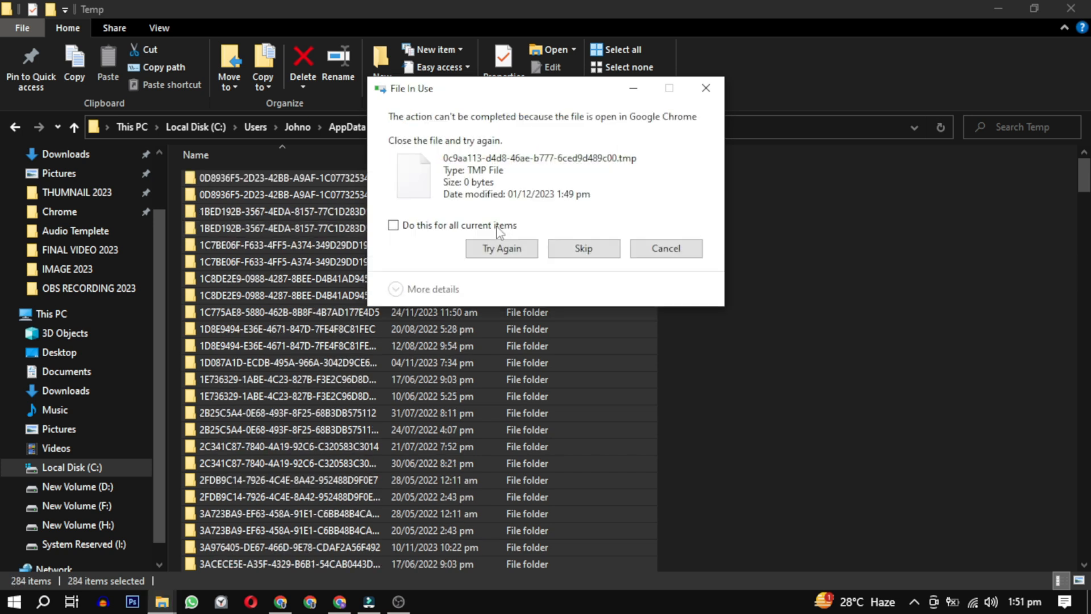
click(583, 248)
text(tas)
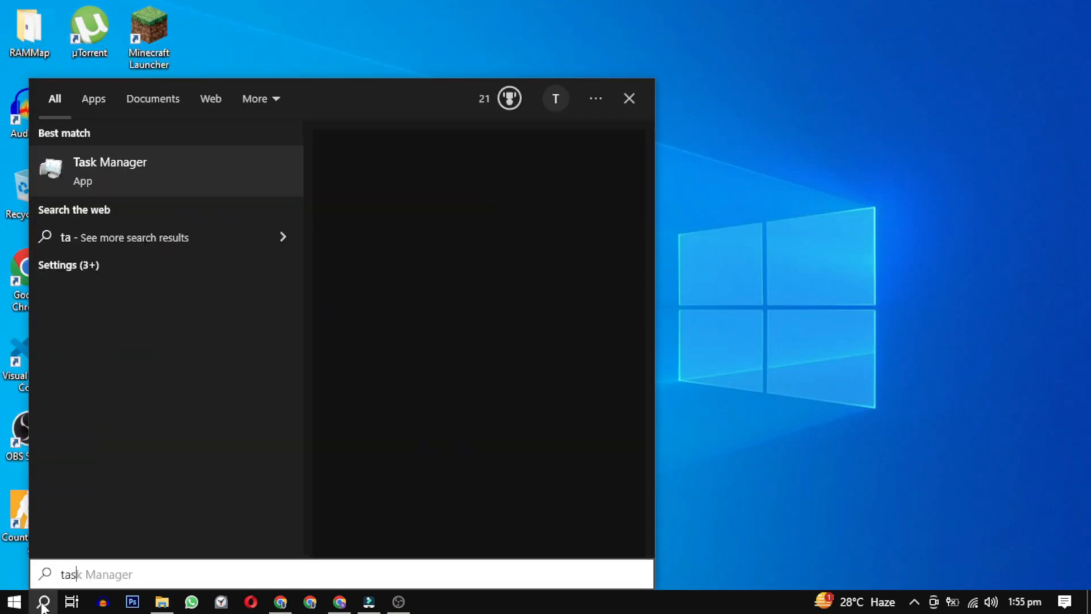
Step: Disable Java Update Scheduler and other startup apps in Task Manager's Startup list
click(109, 170)
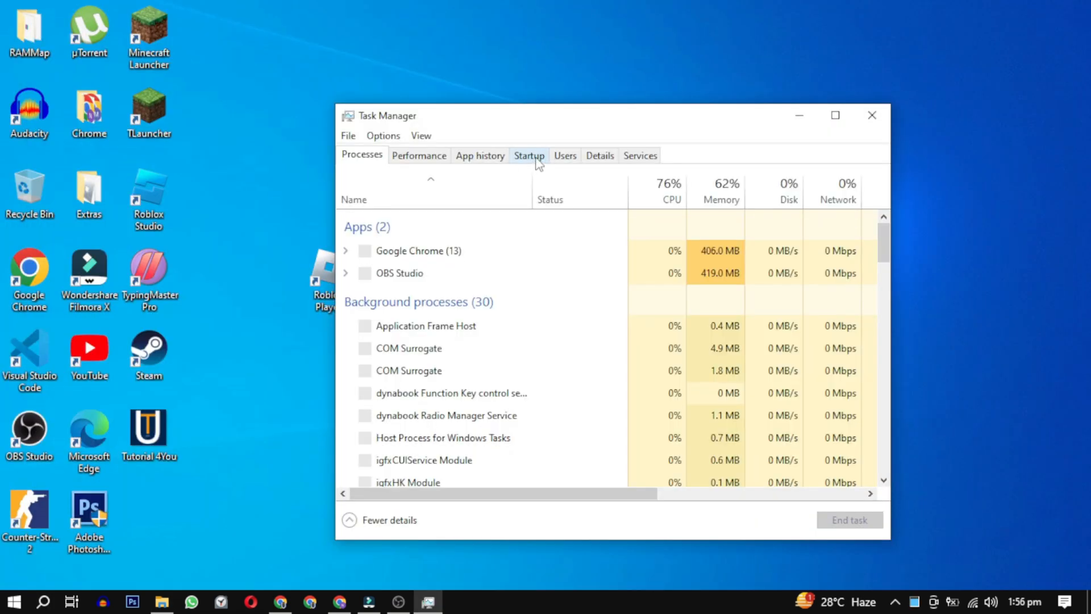
right_click(422, 288)
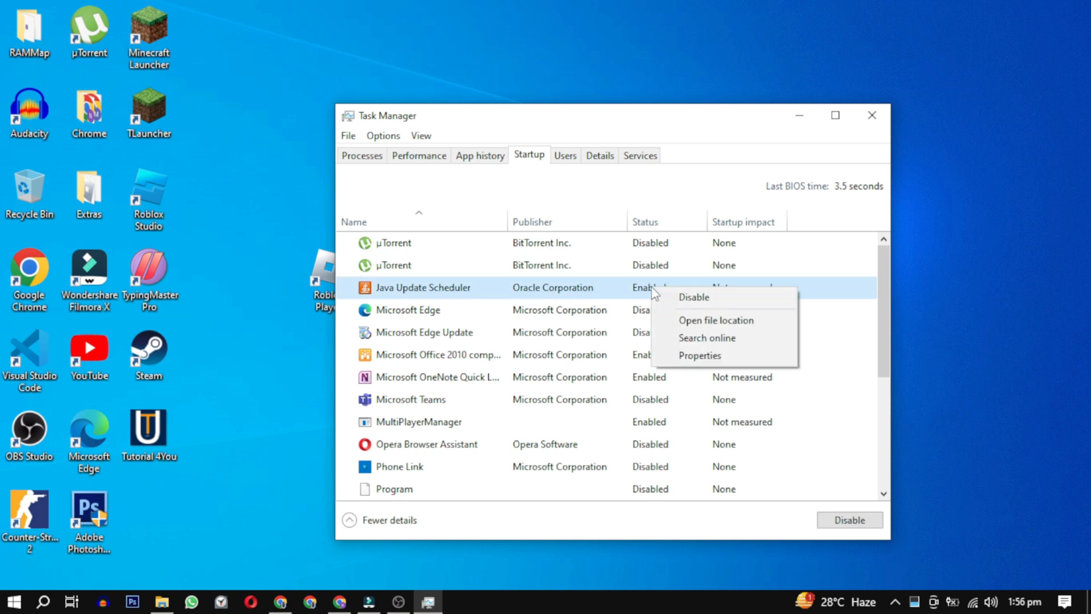
click(694, 296)
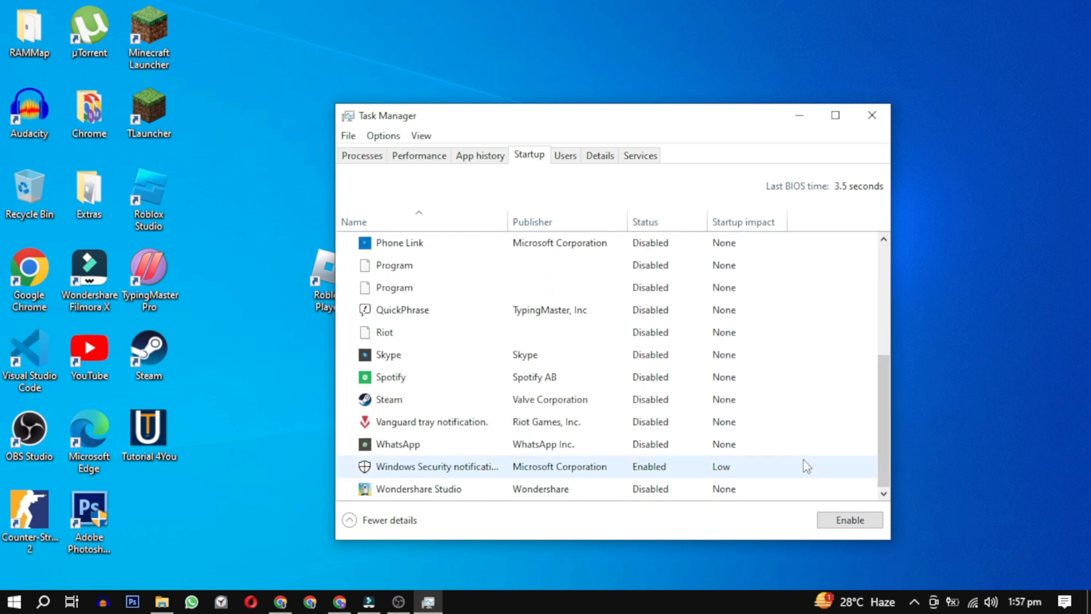
click(13, 602)
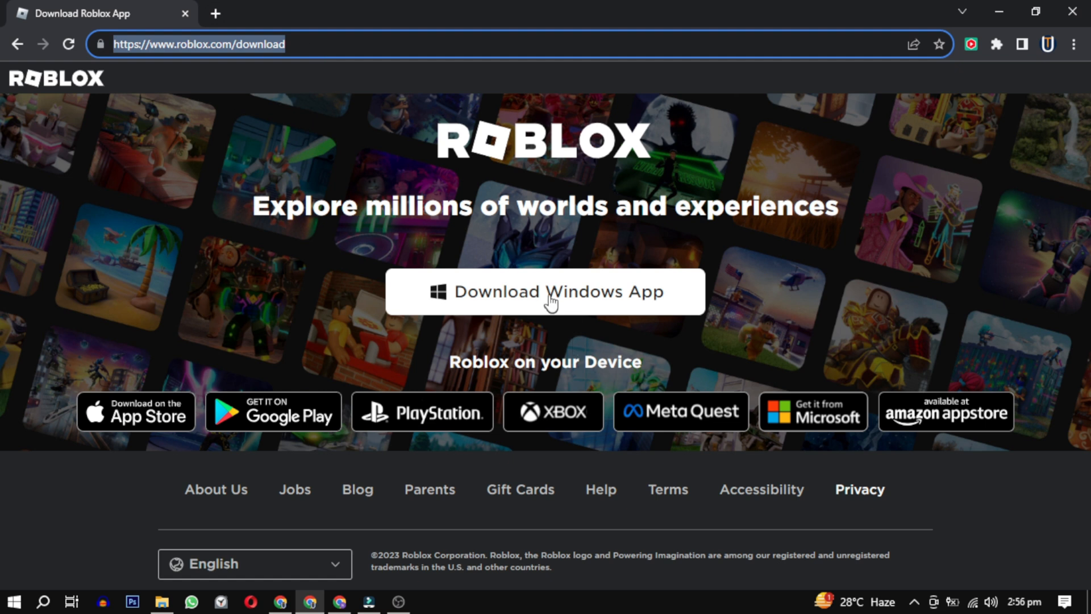
Step: Download the Roblox Windows app from the roblox.com/download page
click(545, 292)
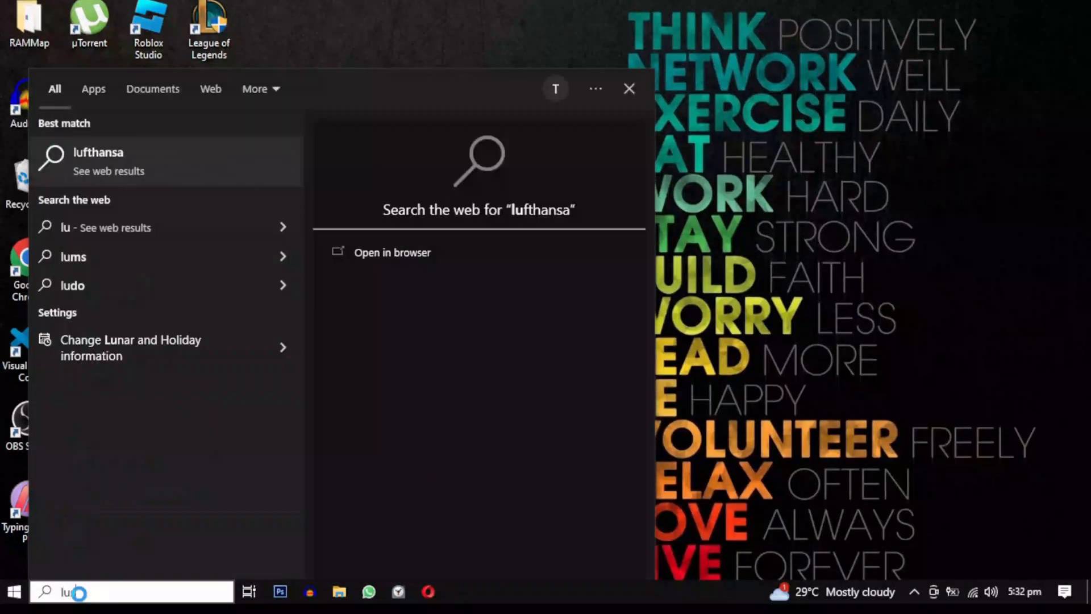
Step: Search the taskbar for lusrmgr and open the Local Users and Groups console
text(lusrmgr admin)
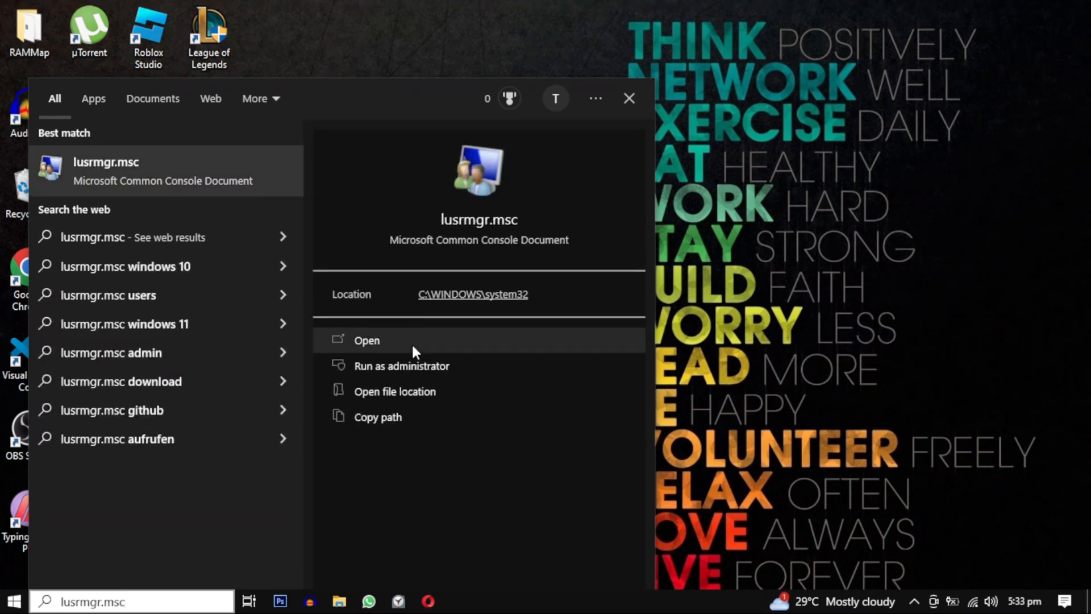
click(367, 340)
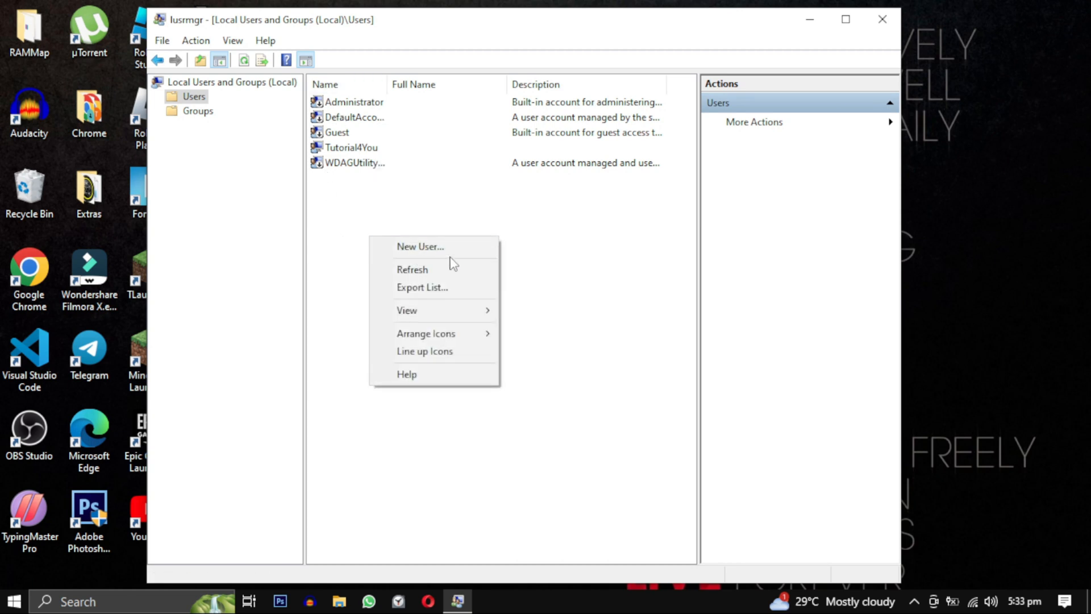
Step: Add a password-protected local account named 'New User' in the Users list
click(419, 246)
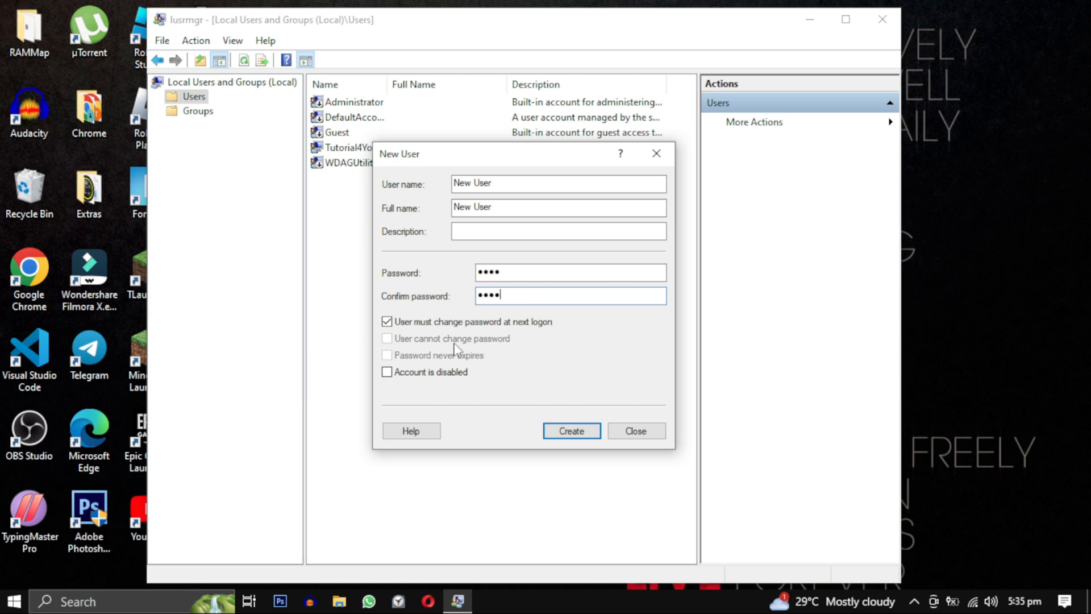
mouse_move(438, 362)
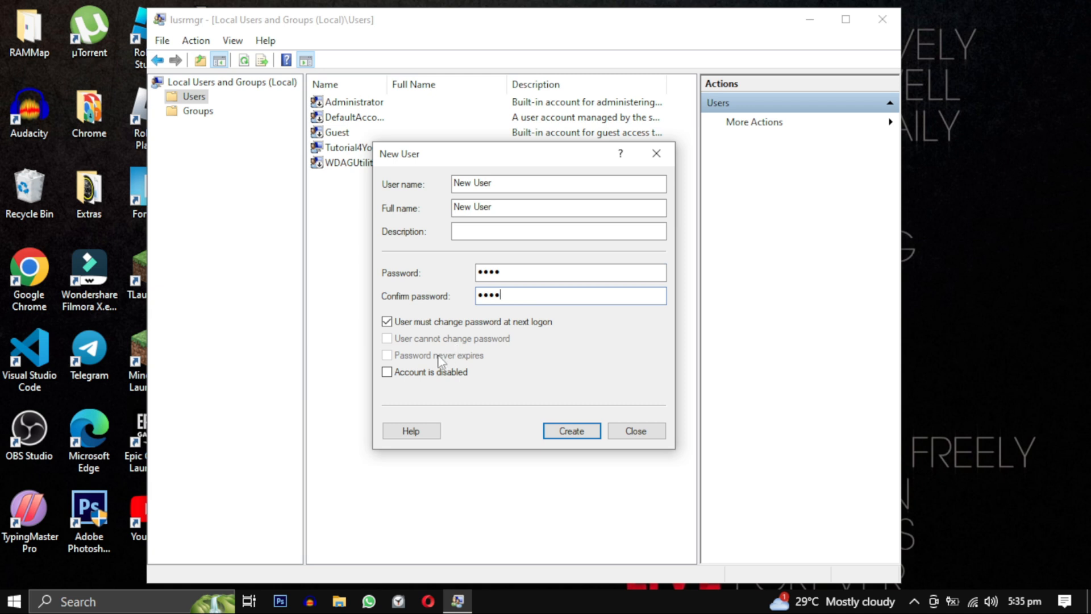
click(387, 321)
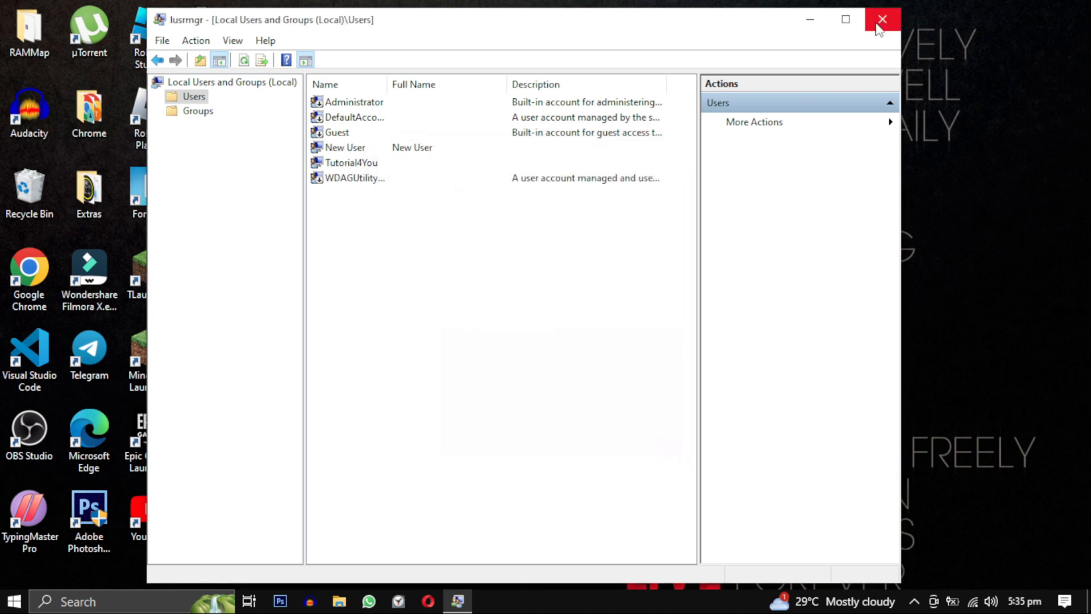
Step: Close the console and confirm New User appears under Start menu account switching
click(882, 18)
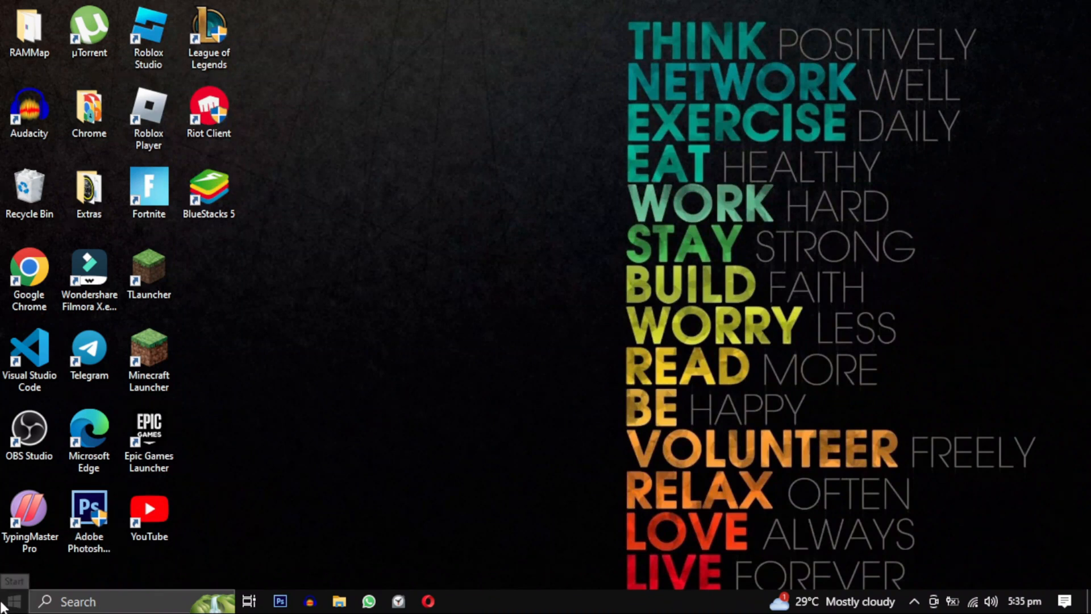
click(13, 601)
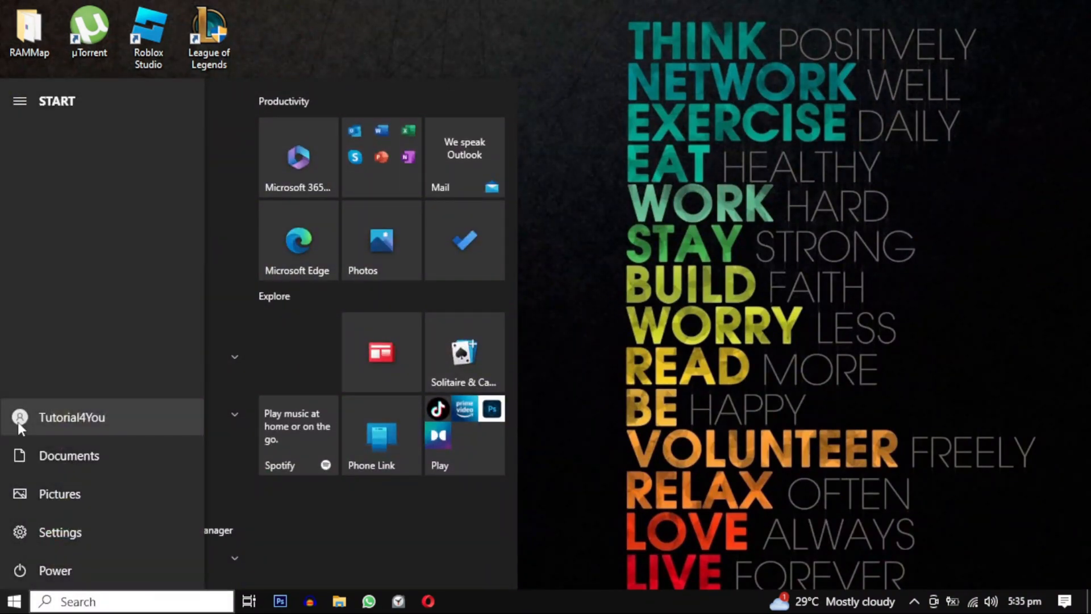
click(71, 417)
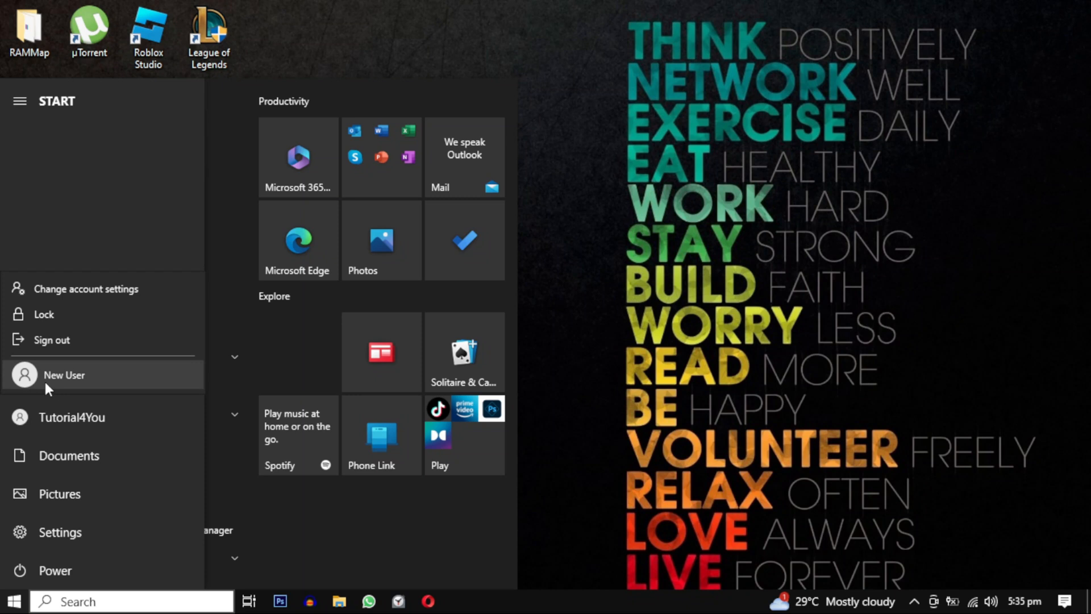
mouse_move(102, 386)
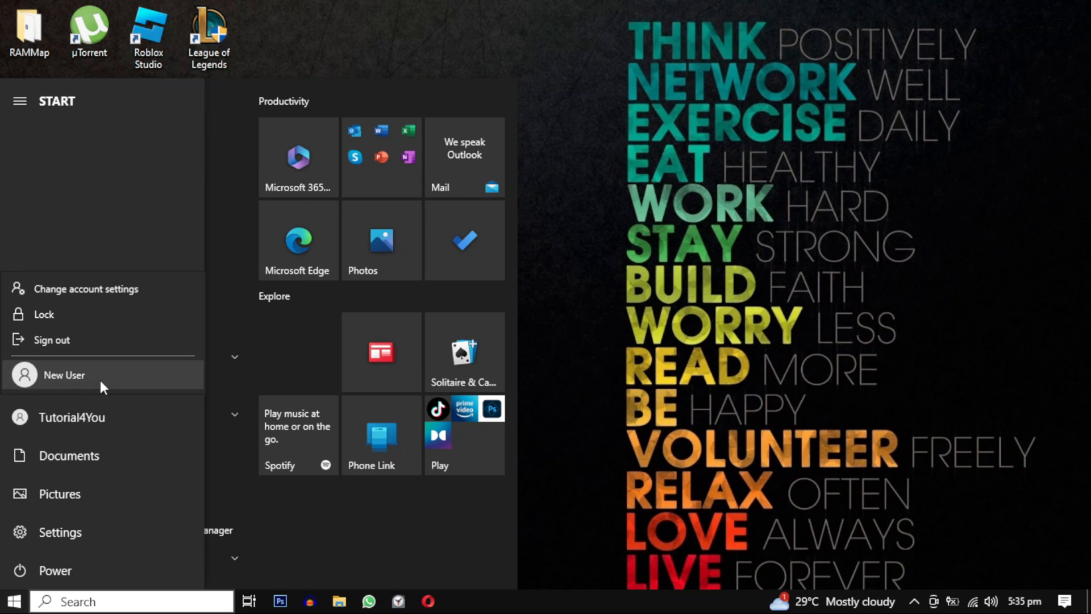
click(64, 375)
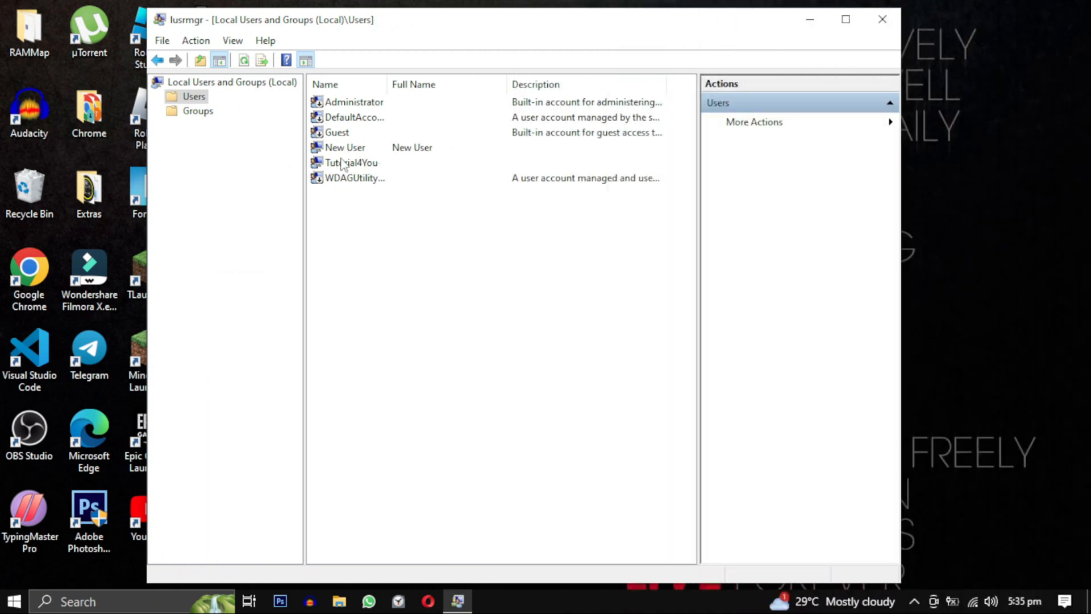
Step: Right-click New User to show its password, rename, delete and properties options
right_click(345, 147)
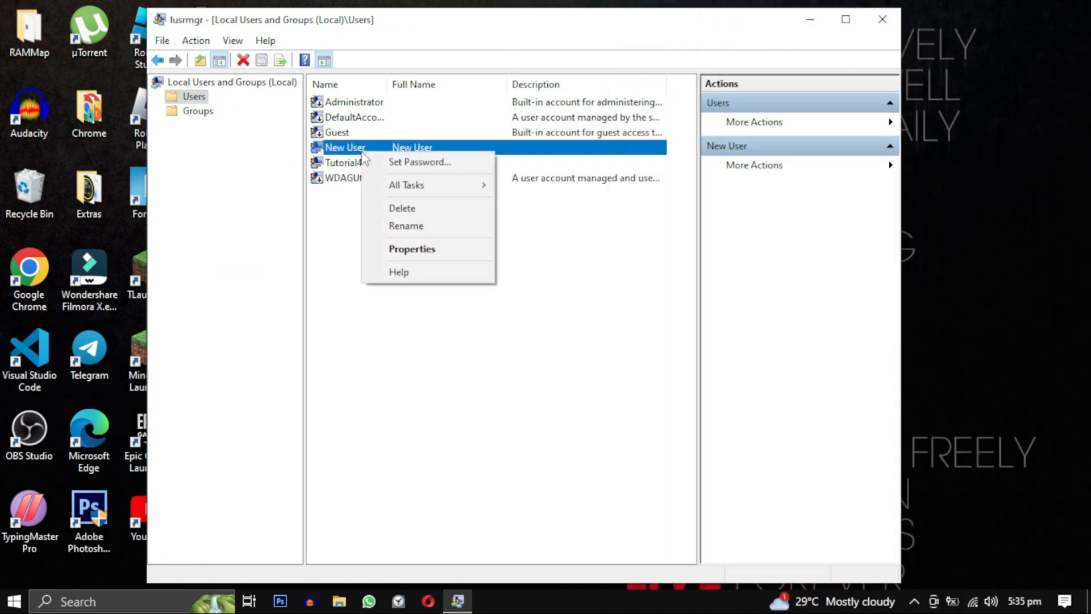
mouse_move(419, 161)
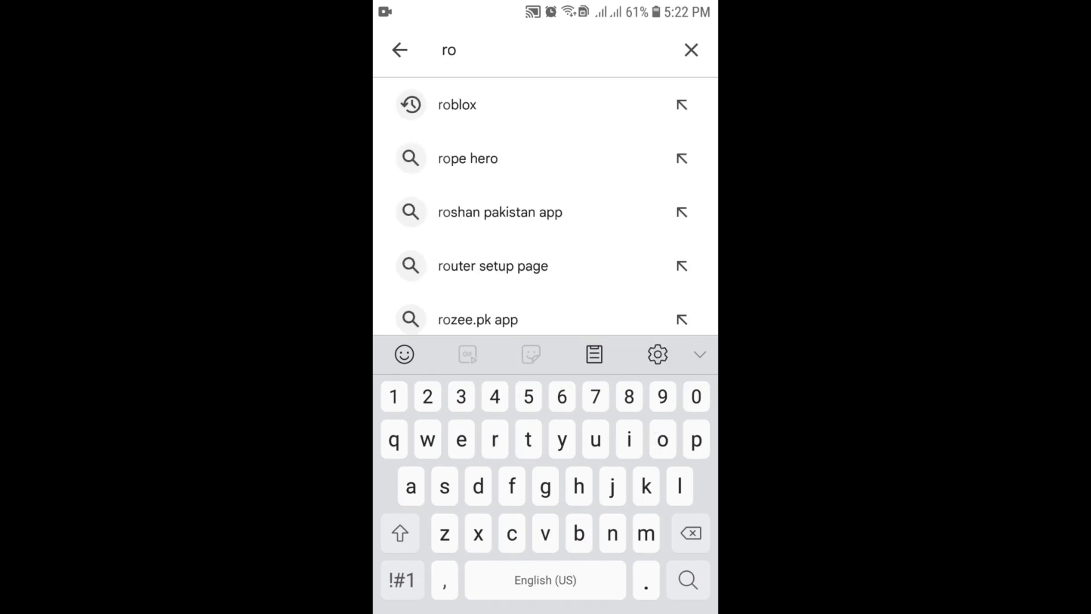
Step: Search Play Store for roblox and open Roblox Corporation's app listing
click(457, 105)
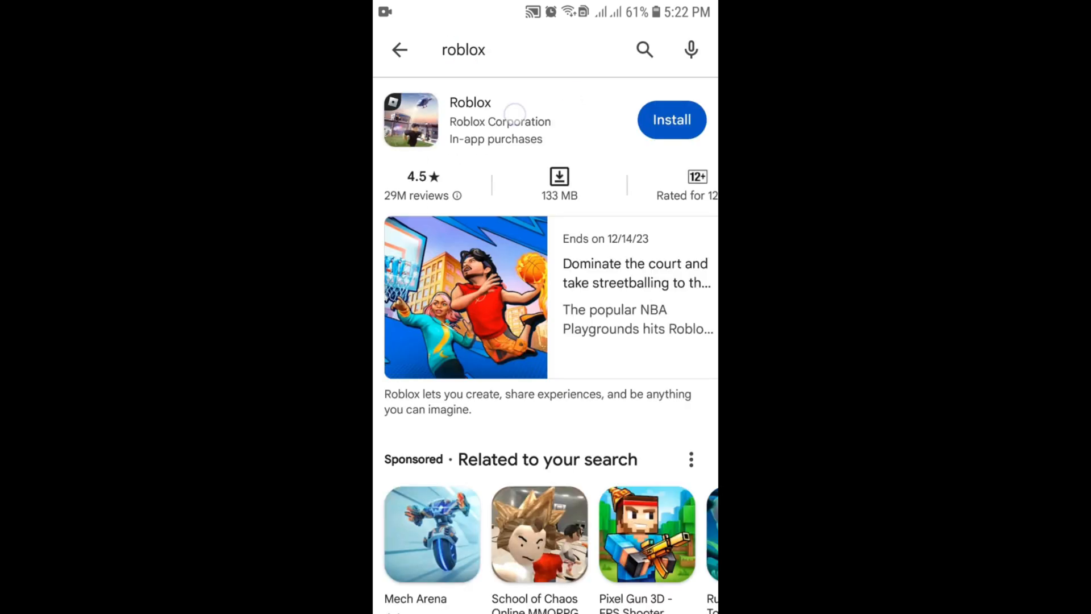
click(670, 120)
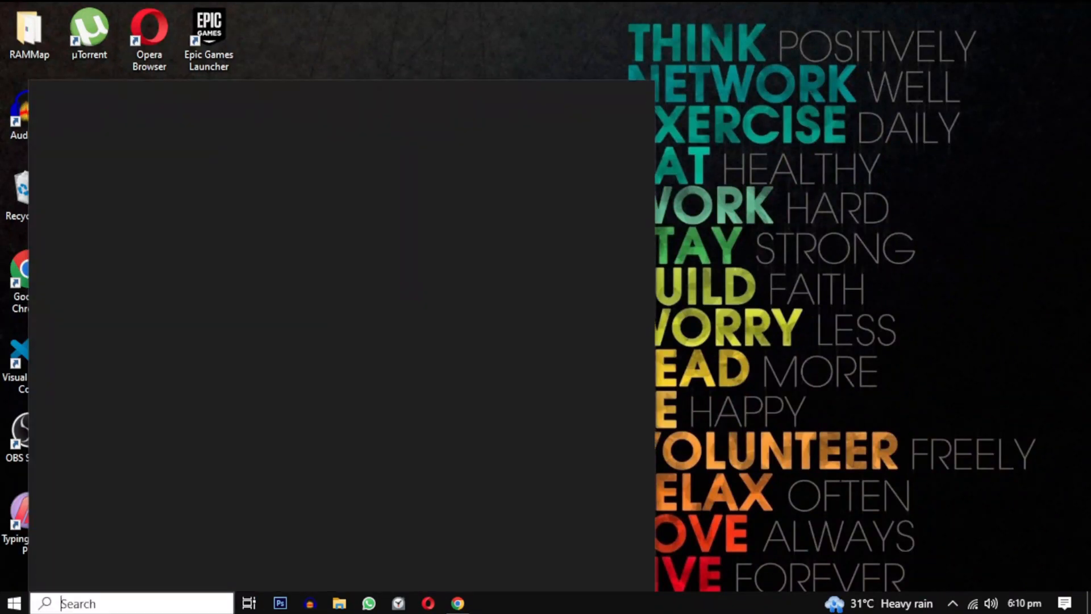
Step: Open Control Panel's Programs and Features list of installed programs
text(control panel)
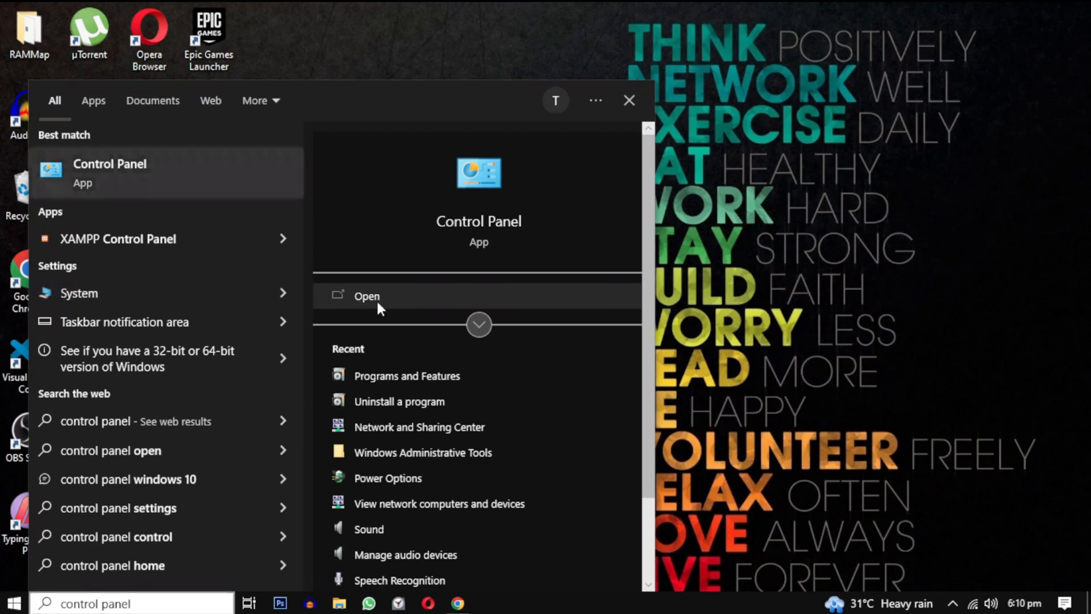
click(366, 295)
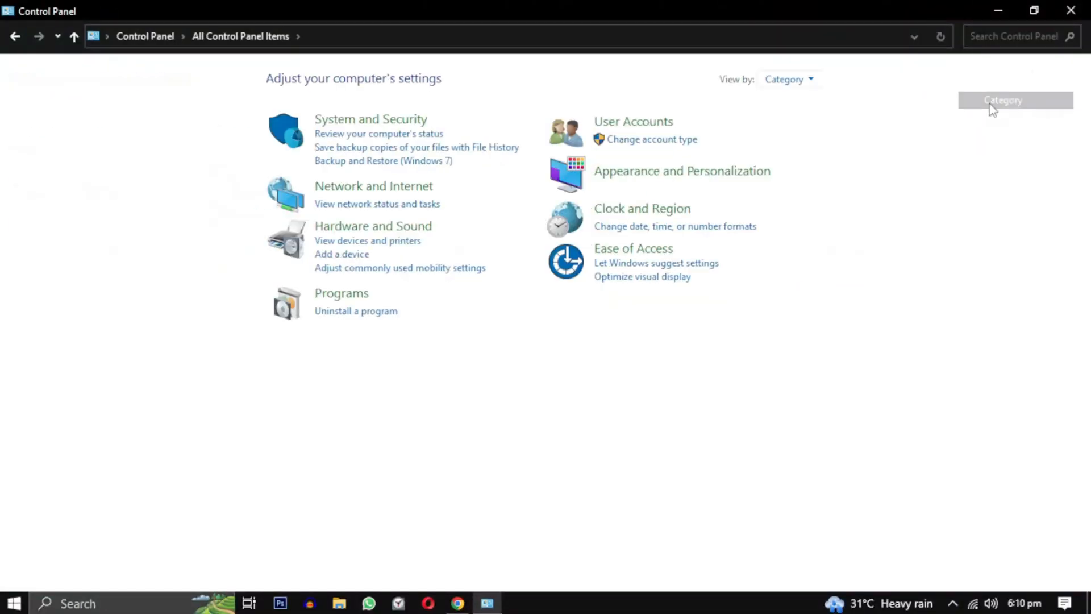
click(356, 310)
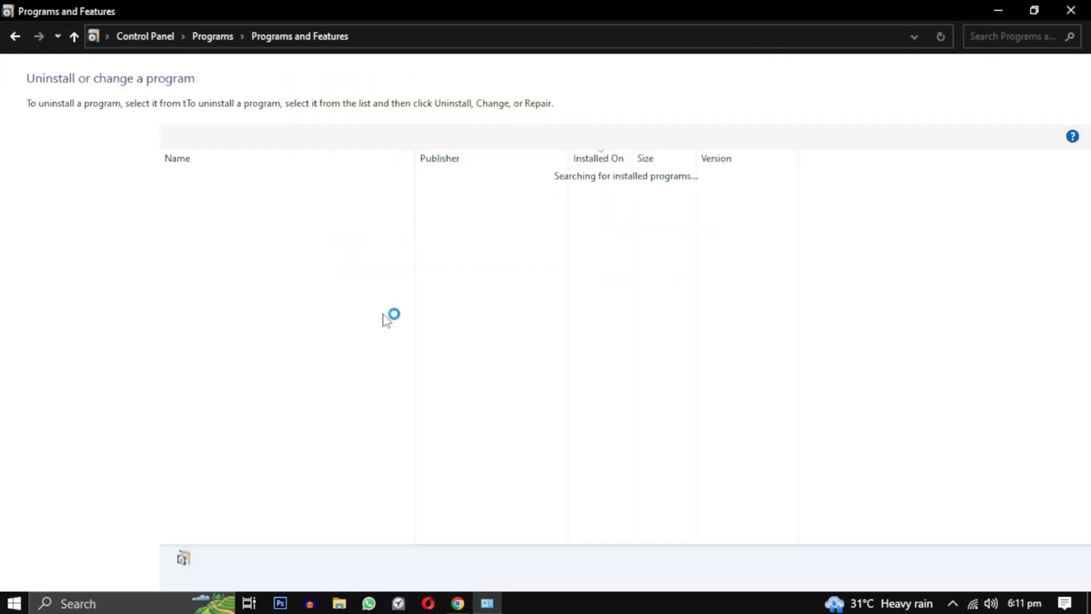
click(244, 191)
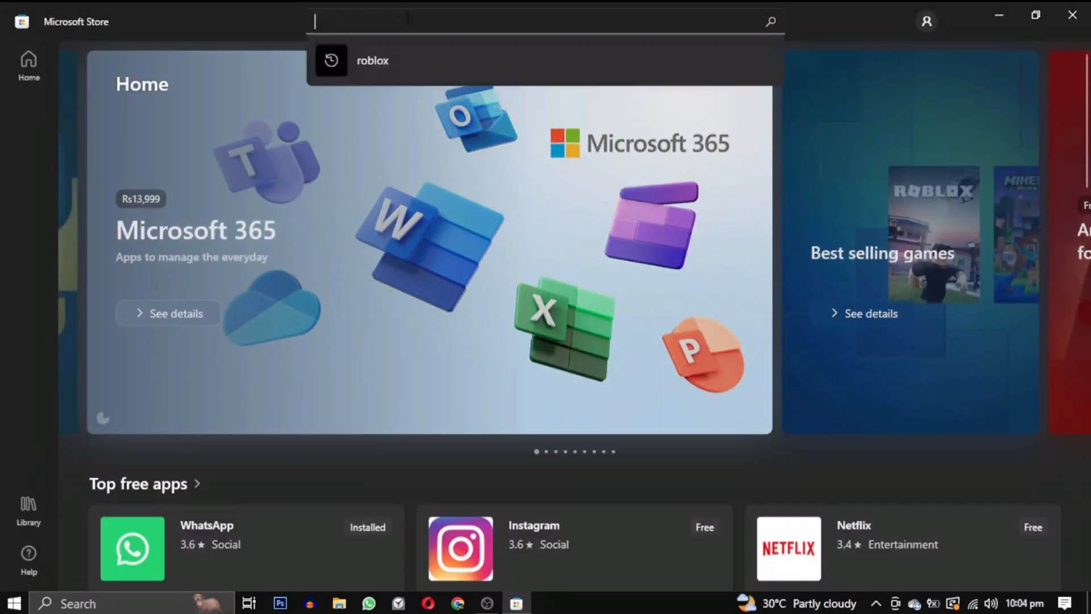
Step: Find Roblox in the Microsoft Store, install it and launch it with Play
click(372, 61)
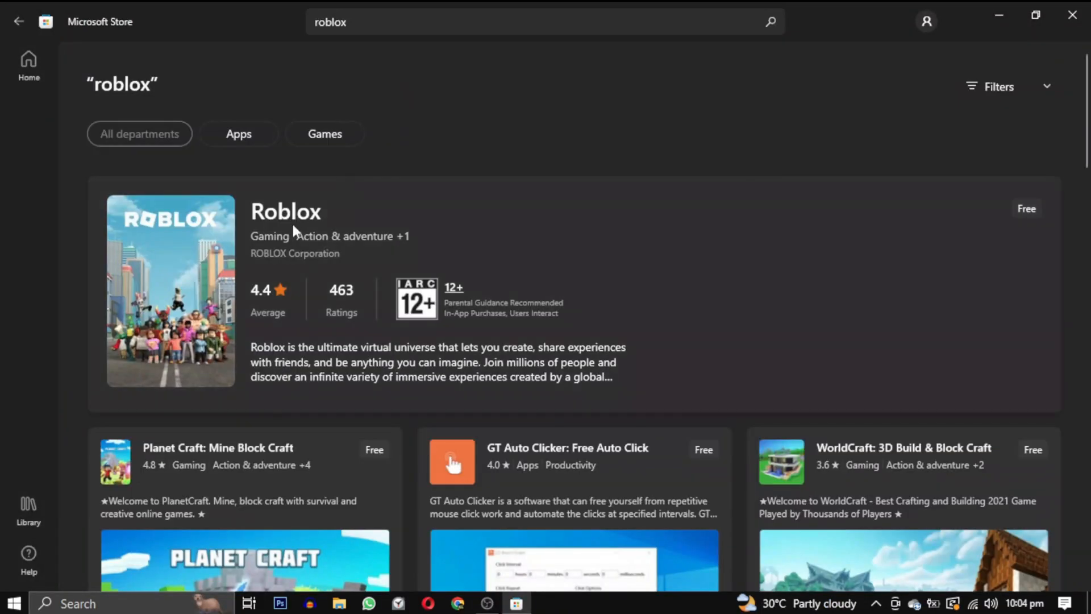
click(286, 211)
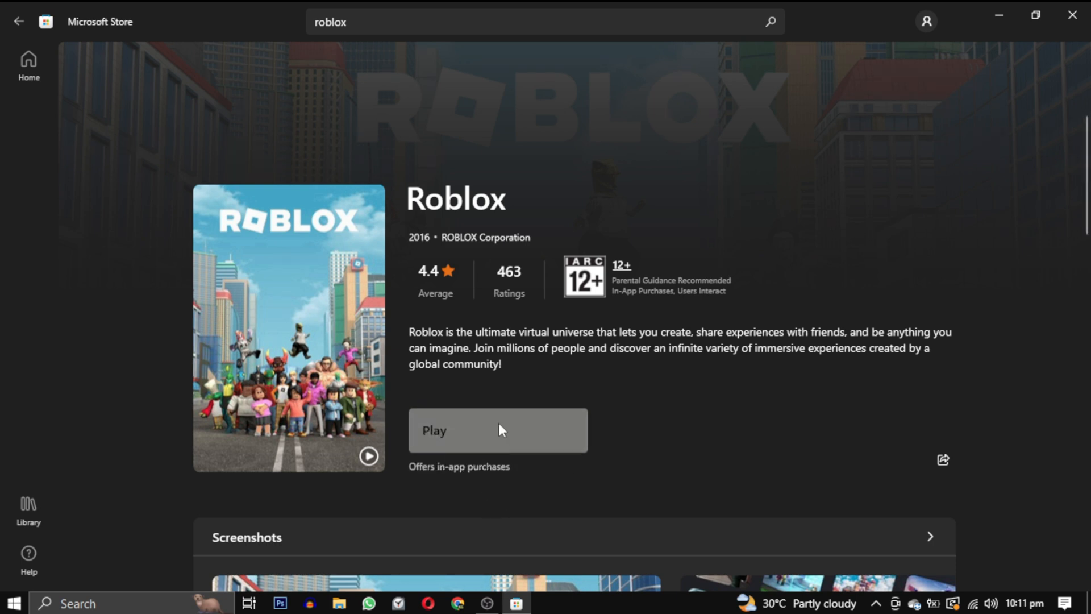
click(497, 430)
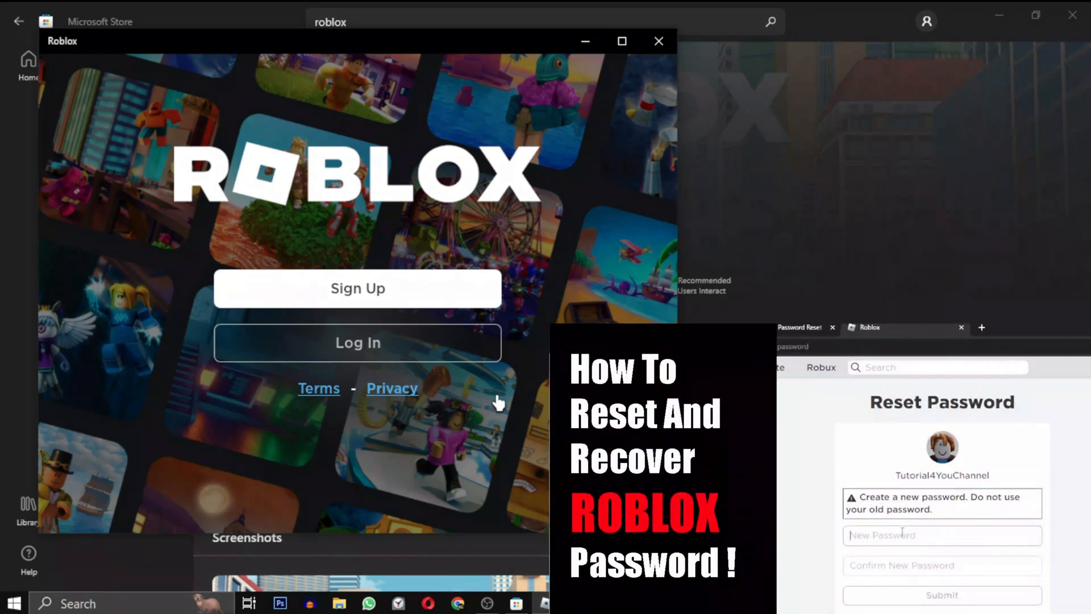
Step: Log in to Roblox with the existing account's username and password
click(357, 342)
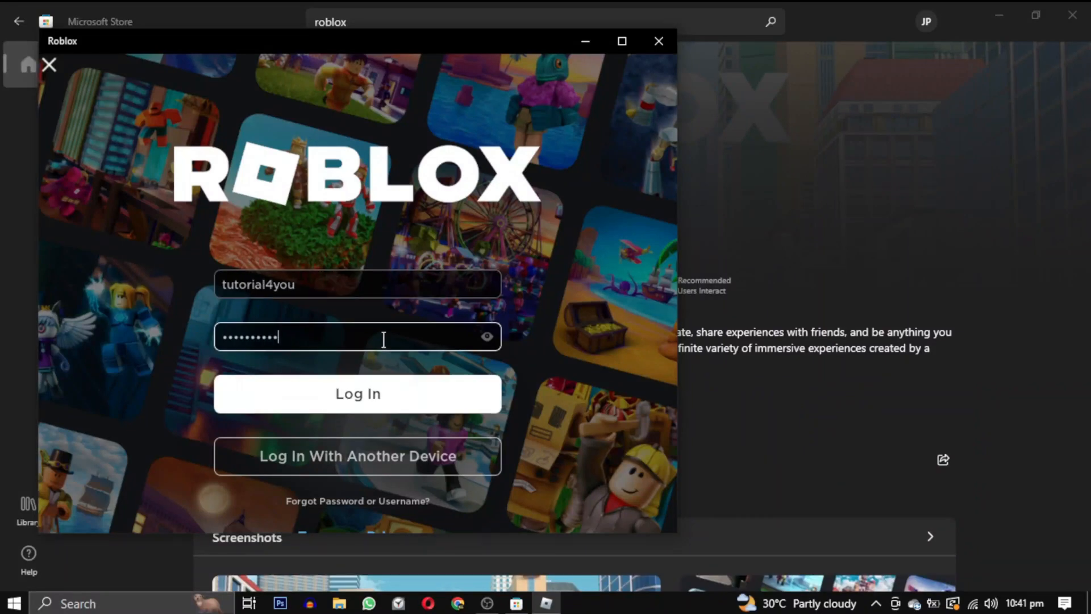
click(357, 393)
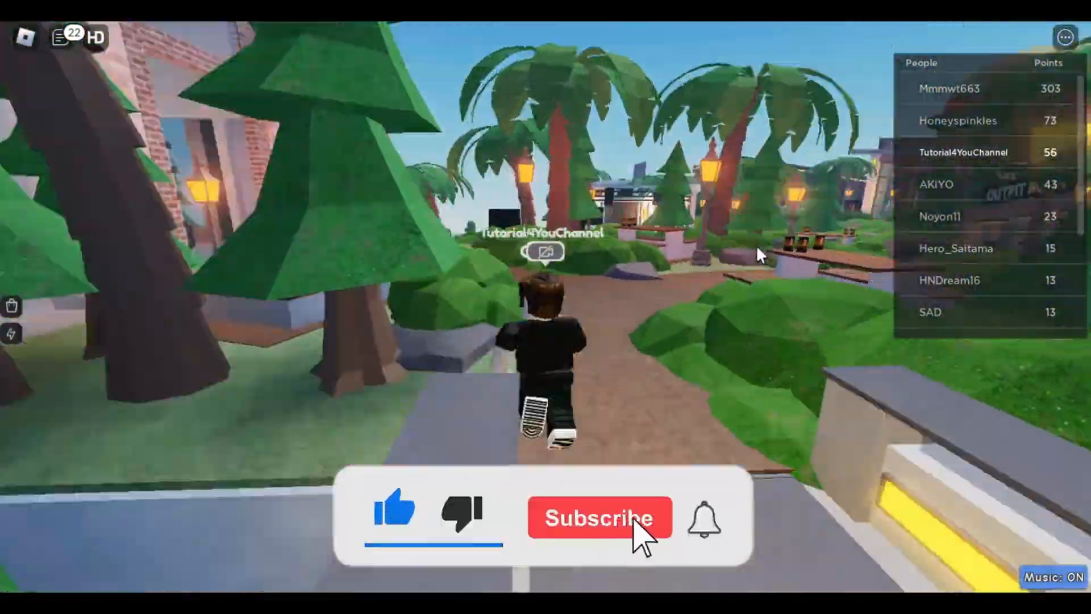
Step: Run the avatar along the park path to the seaside area
click(597, 518)
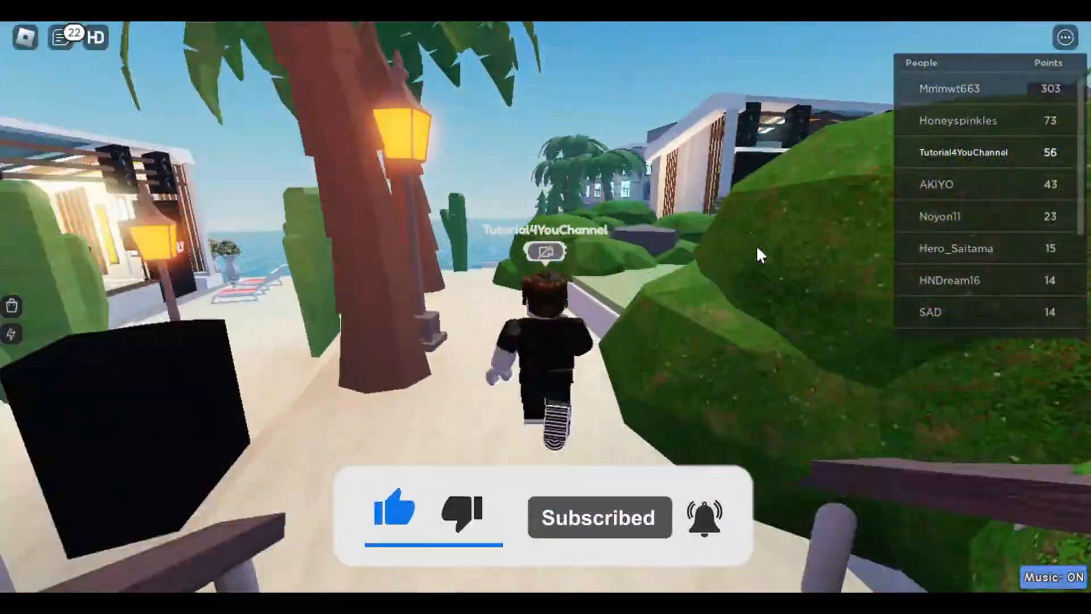